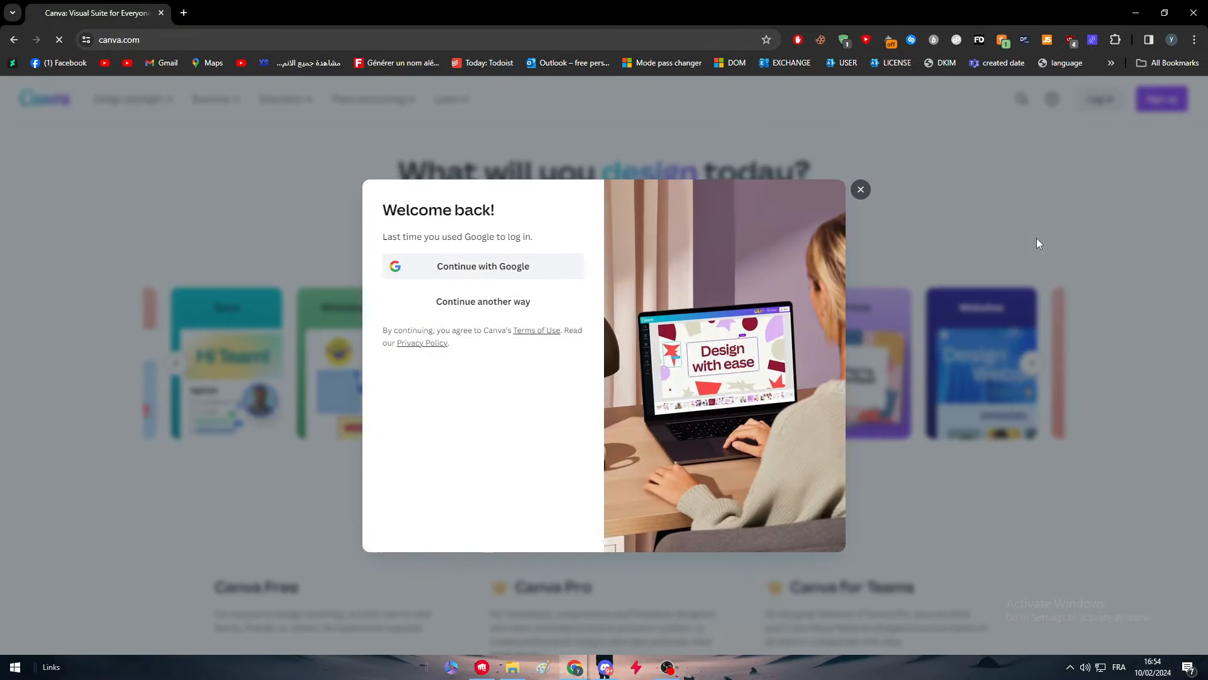
- Sign in to Canva with Google, dismiss the Pro offer and review the account settings page
click(483, 267)
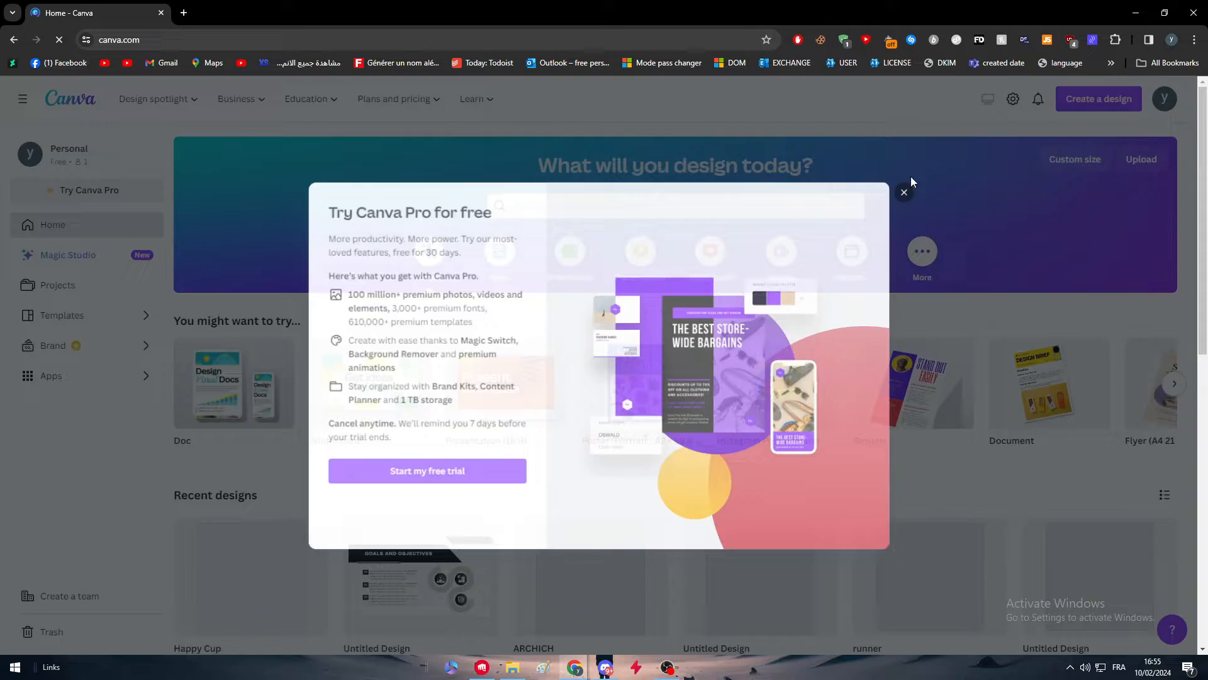
click(904, 191)
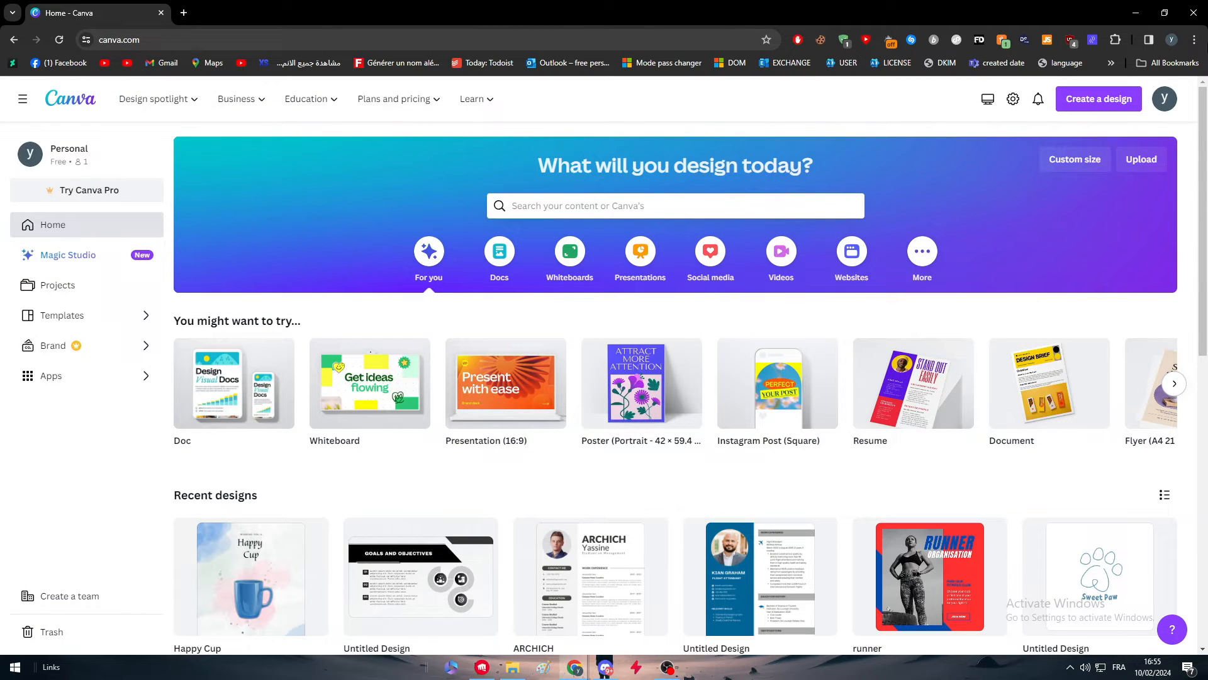
click(1164, 98)
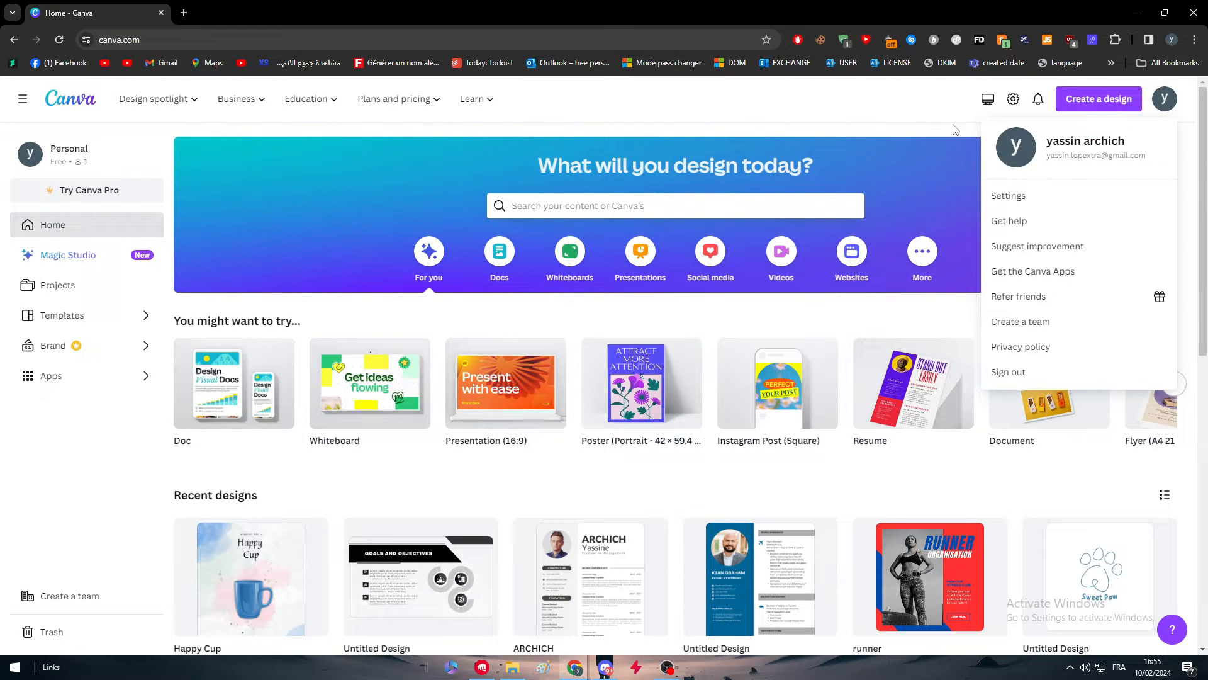
mouse_move(1089, 186)
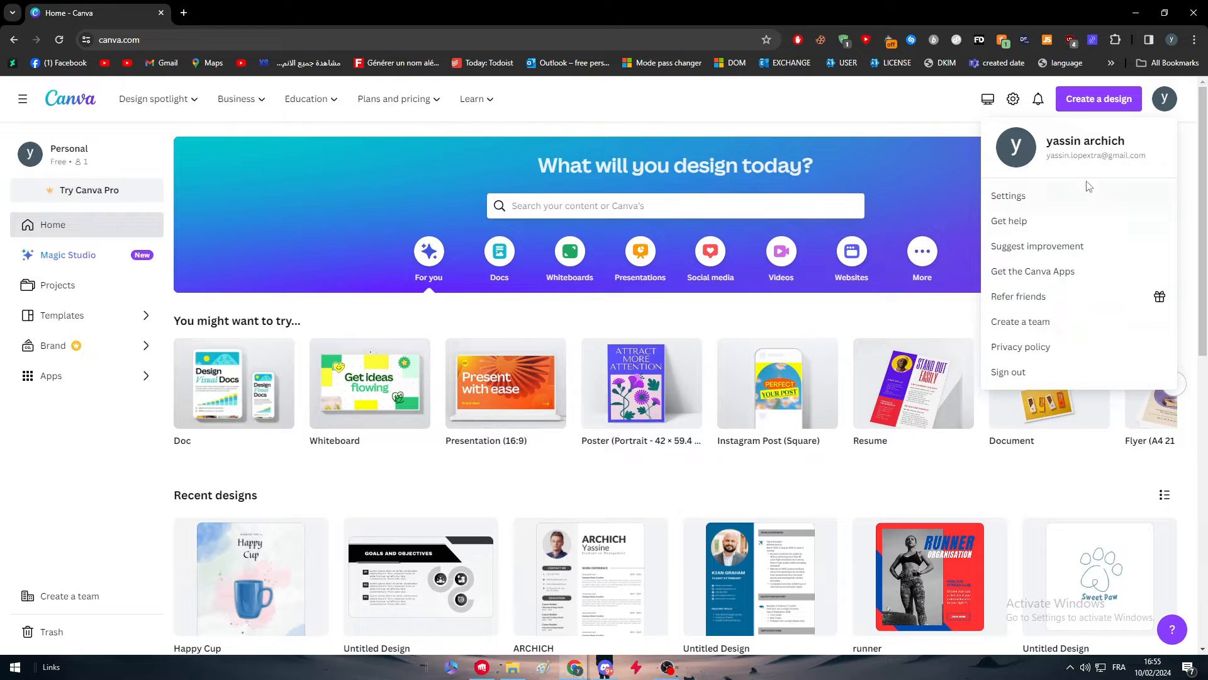
click(1008, 195)
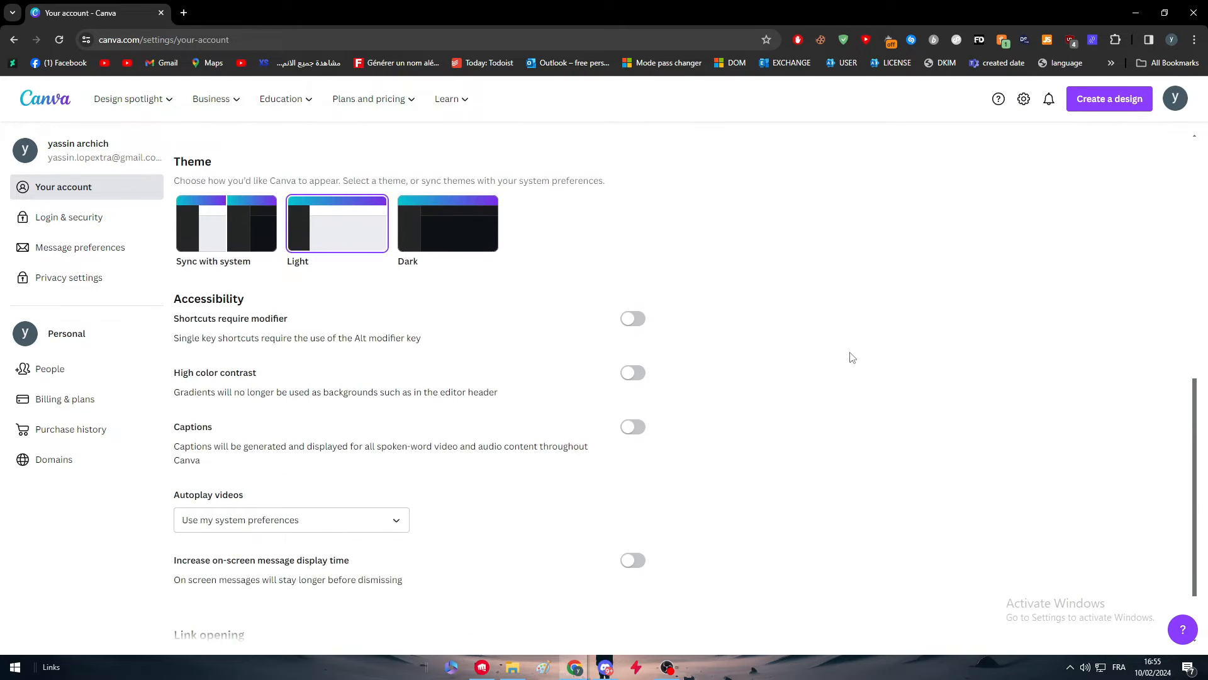
scroll(down, 3)
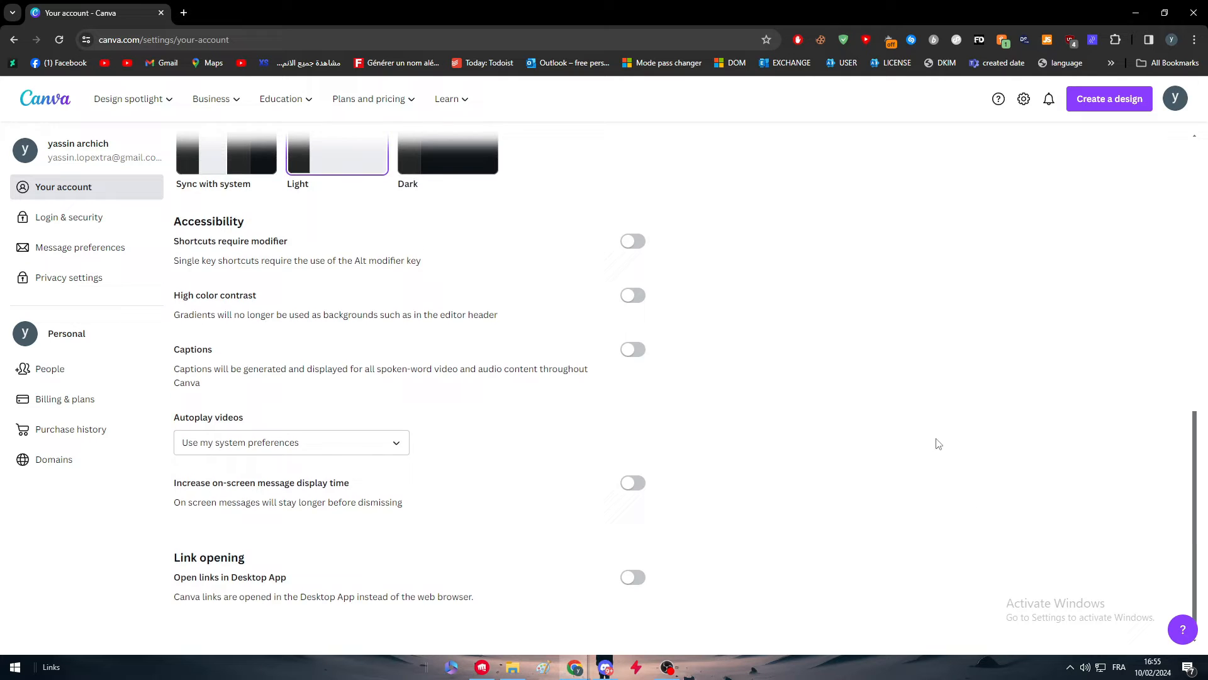
scroll(up, 3)
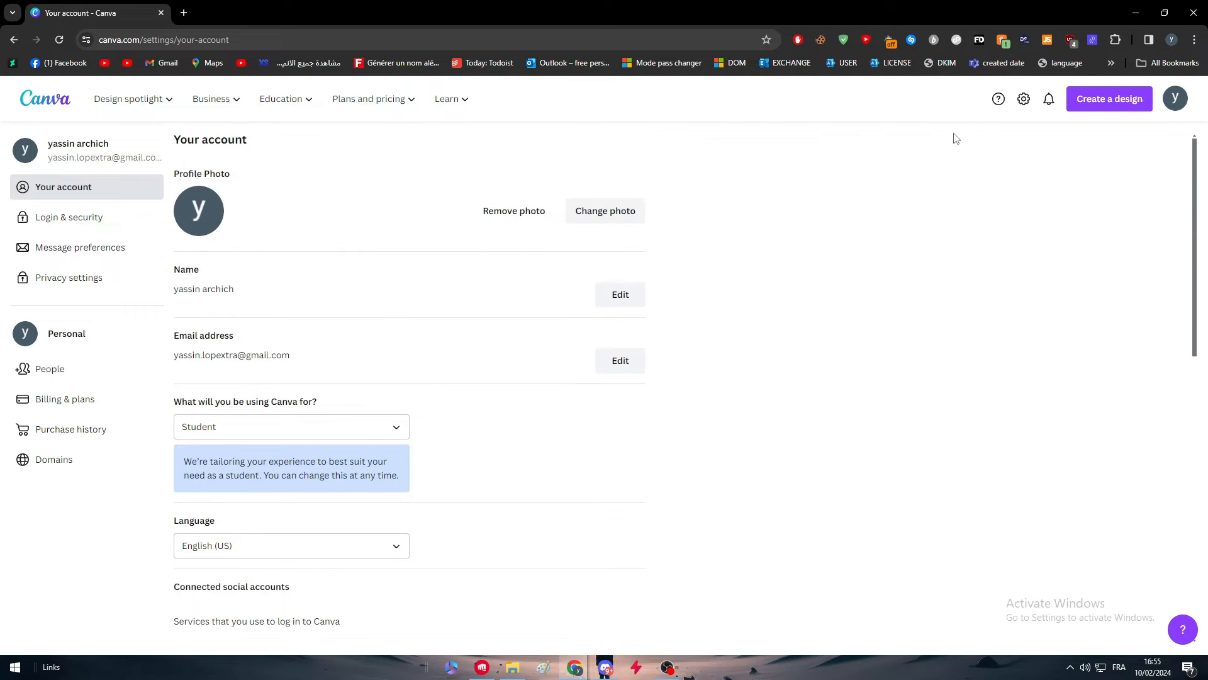
mouse_move(1009, 101)
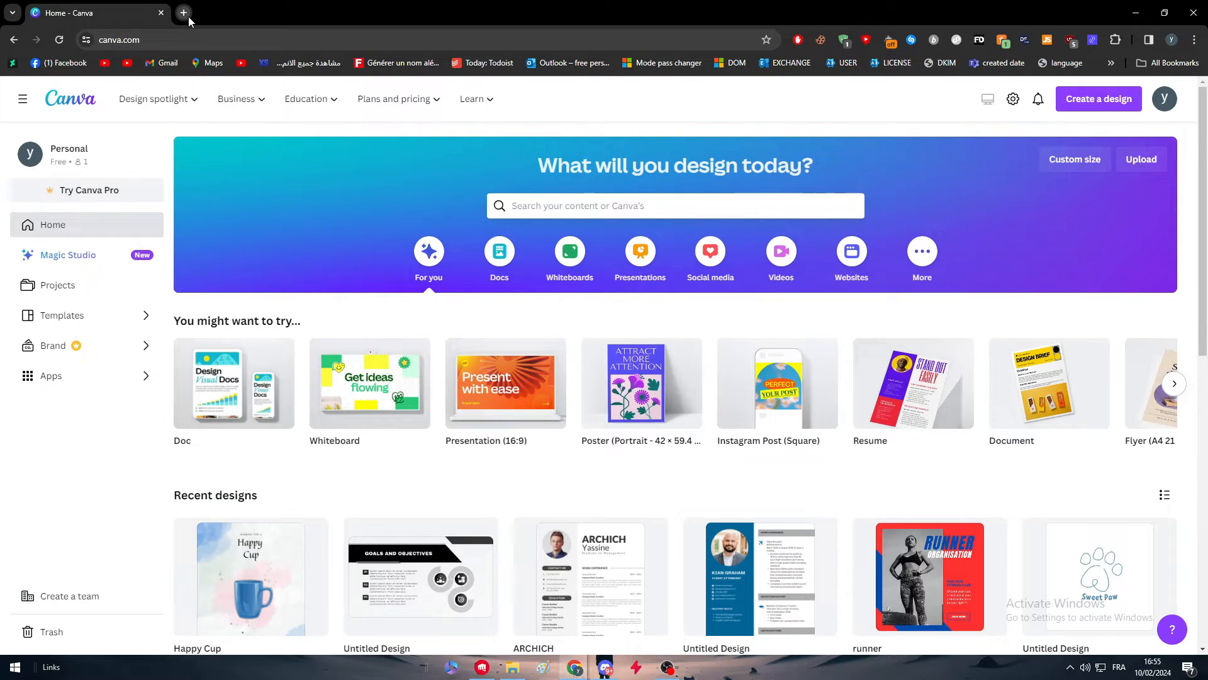
- Open Zapier in a new tab, dismiss the Interfaces announcement and go to the Apps list
click(184, 12)
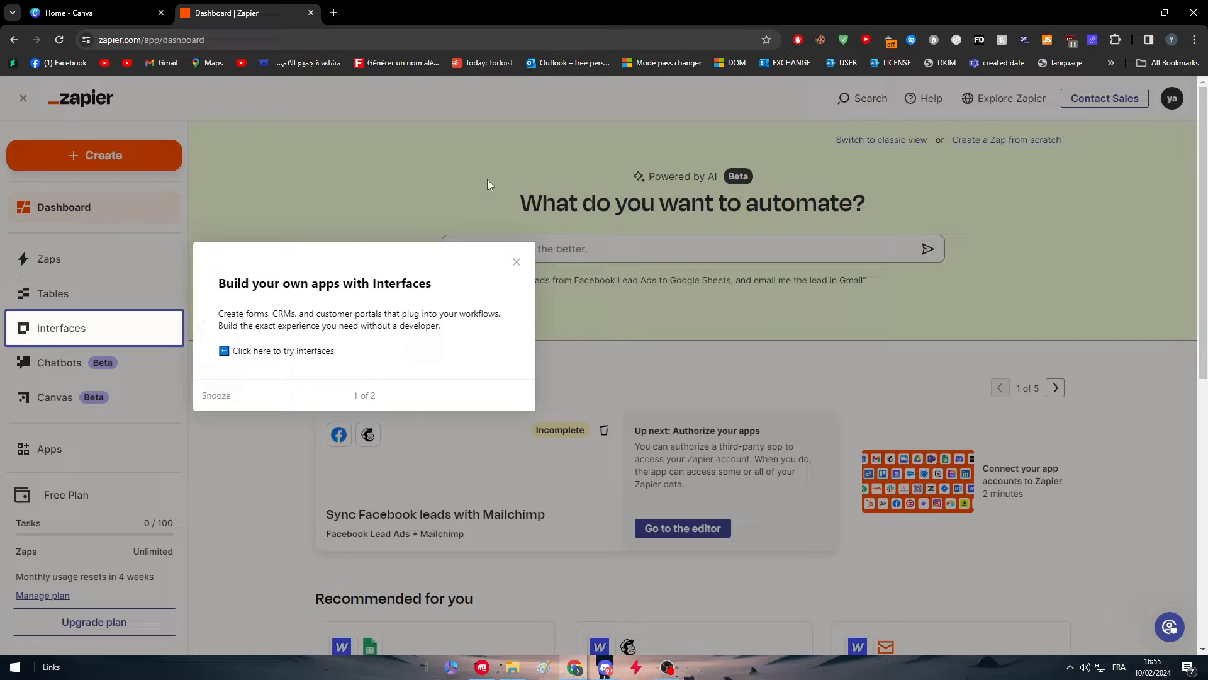
click(516, 262)
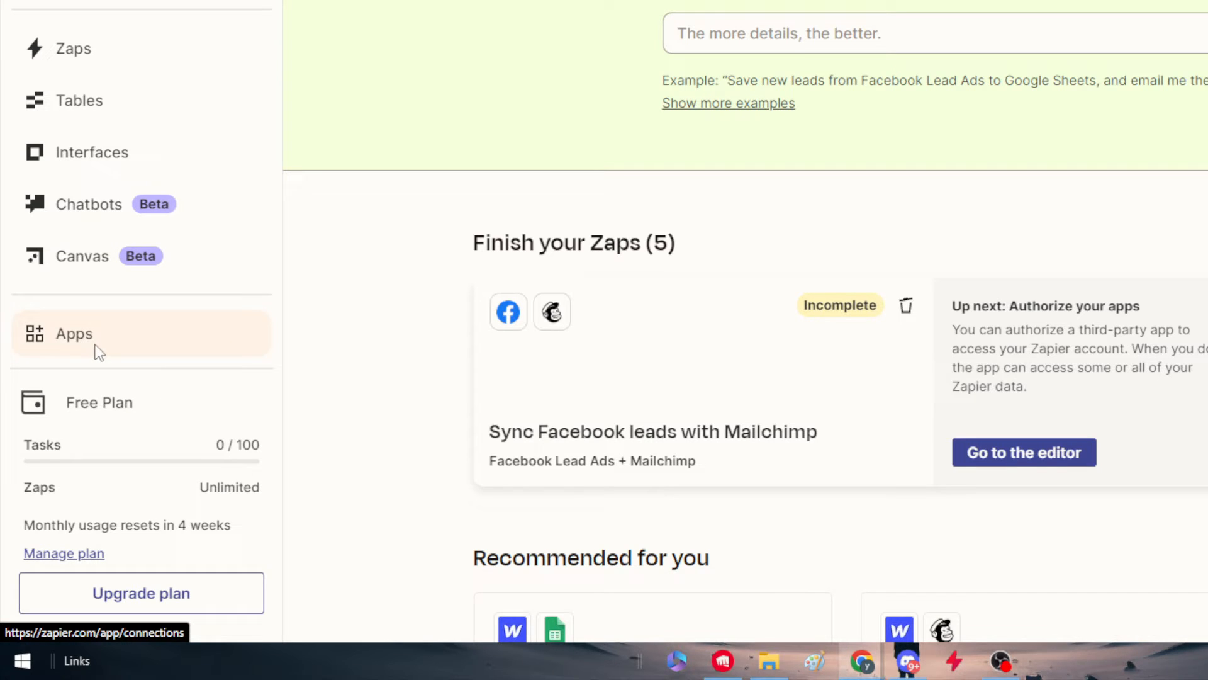
click(73, 334)
text(canva)
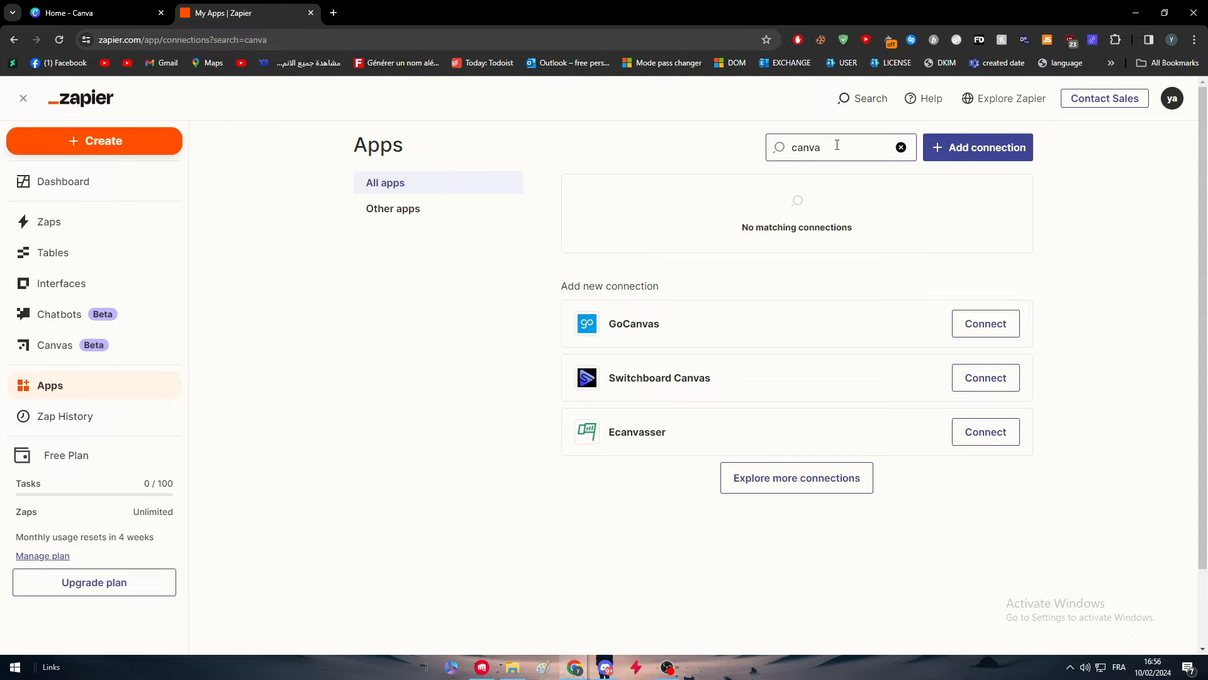
- Explore more connections, pick Google Drive and search the apps for 'canva'
click(1012, 98)
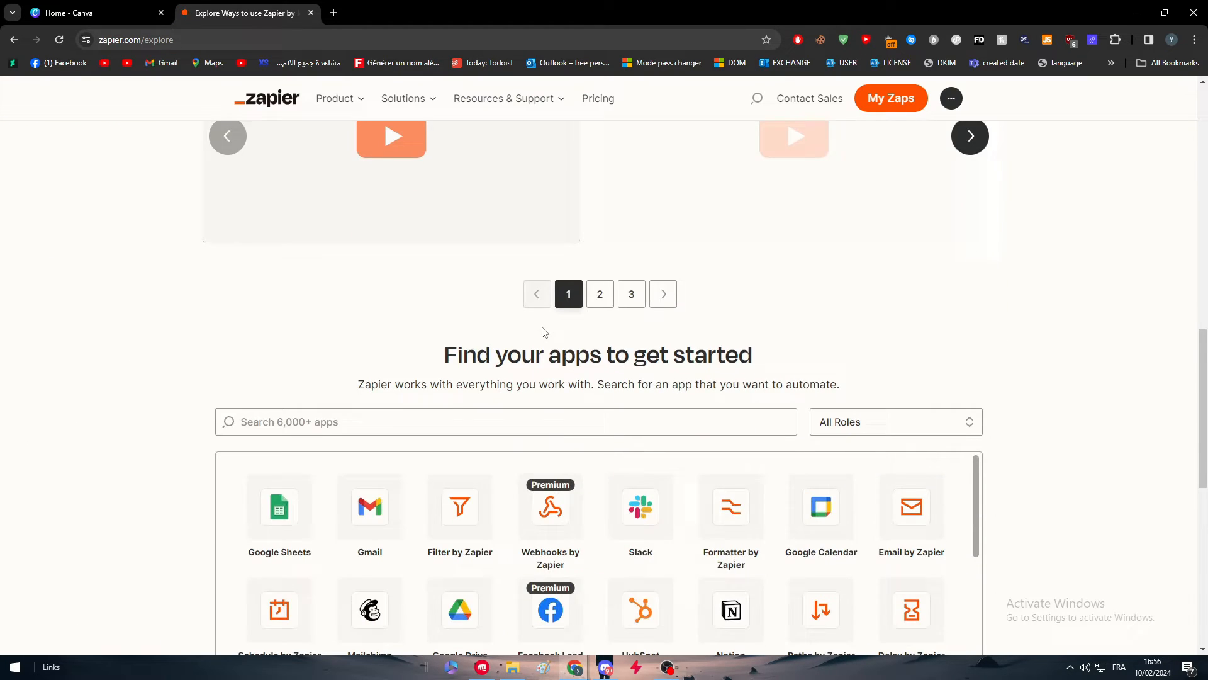
scroll(down, 3)
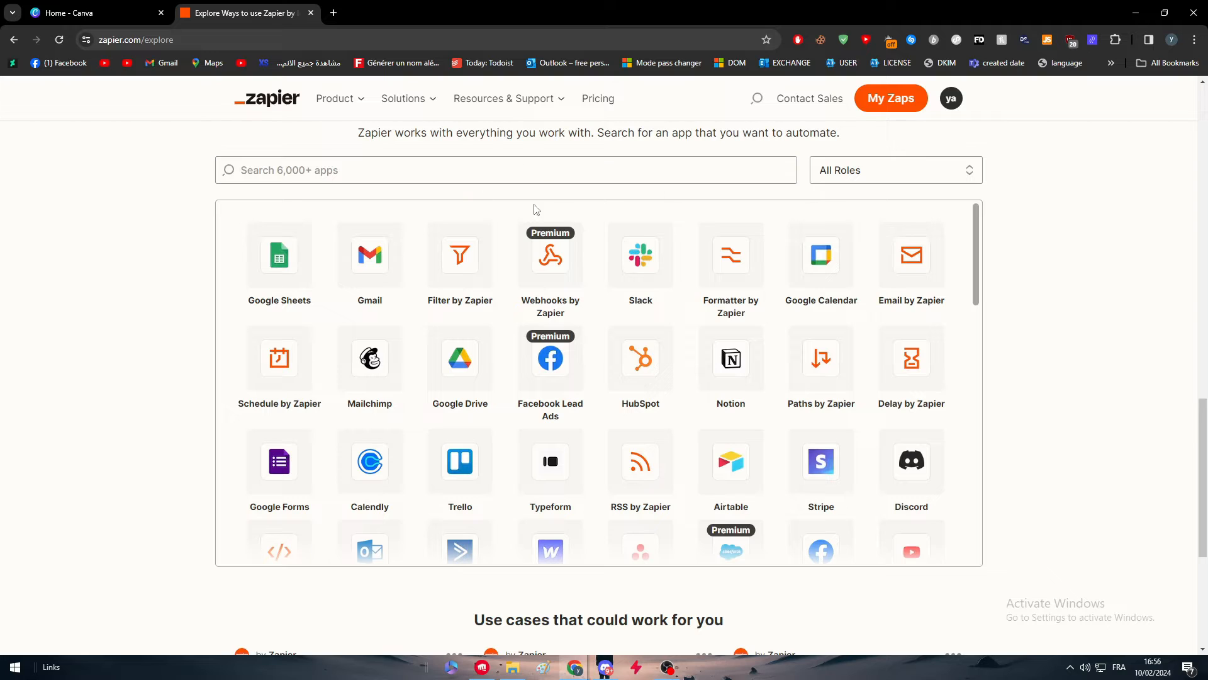
mouse_move(458, 372)
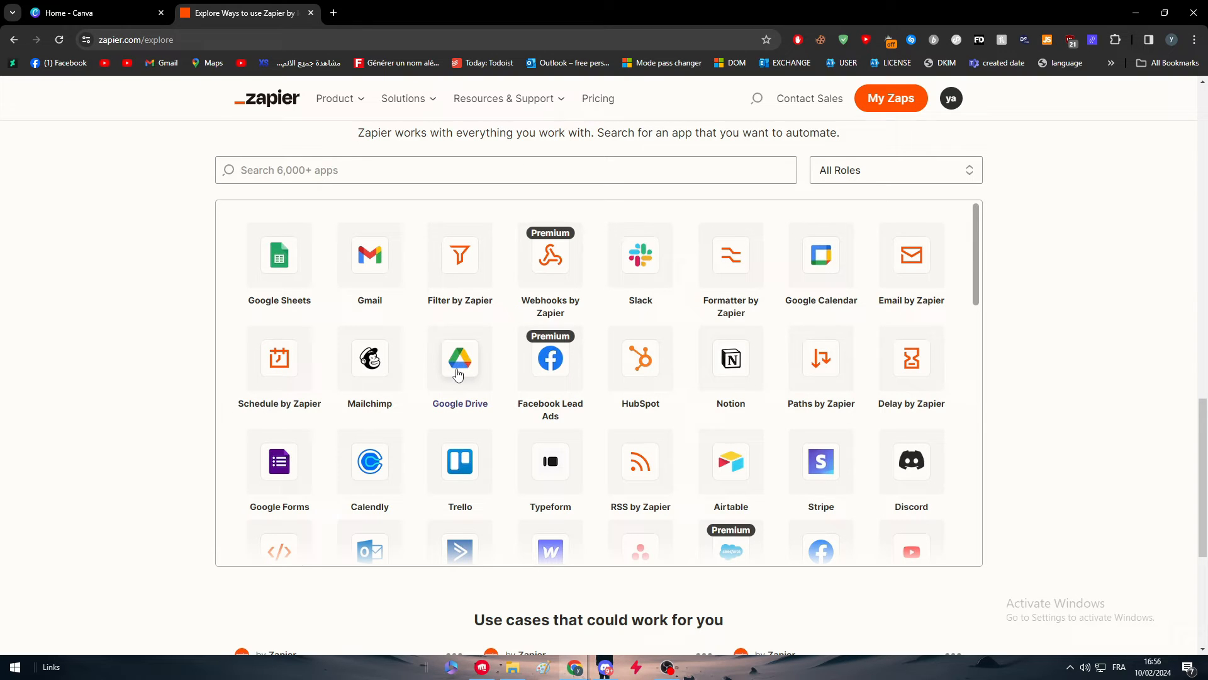
click(459, 357)
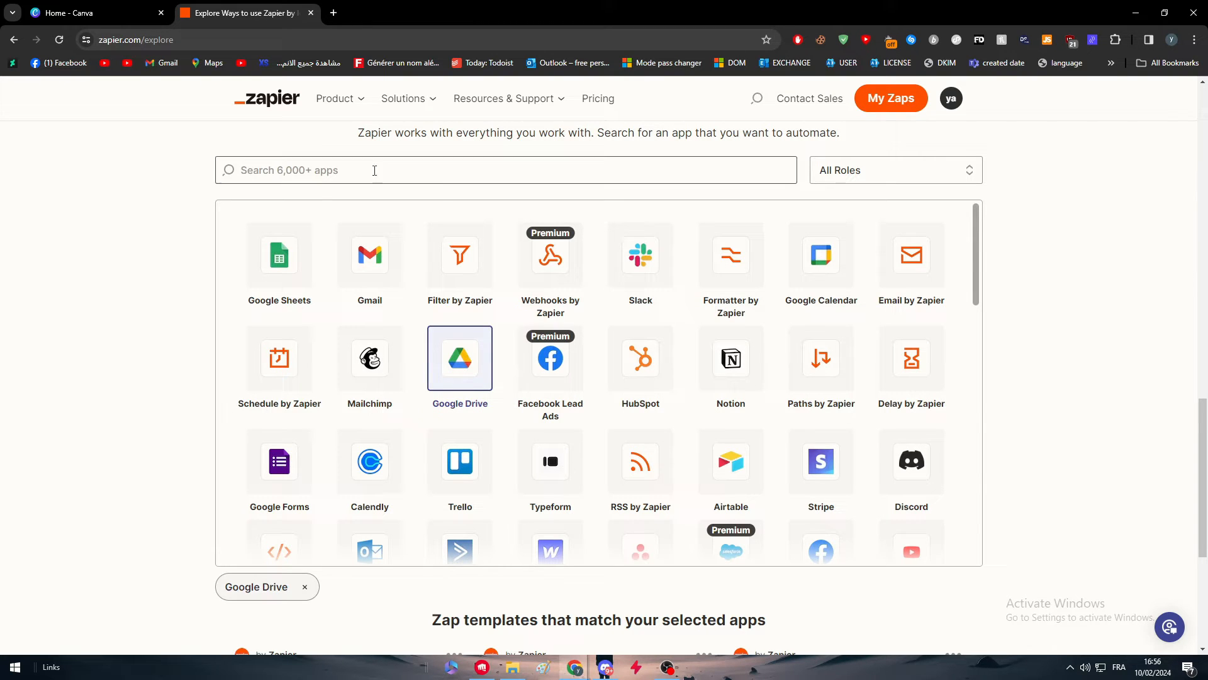
text(canva)
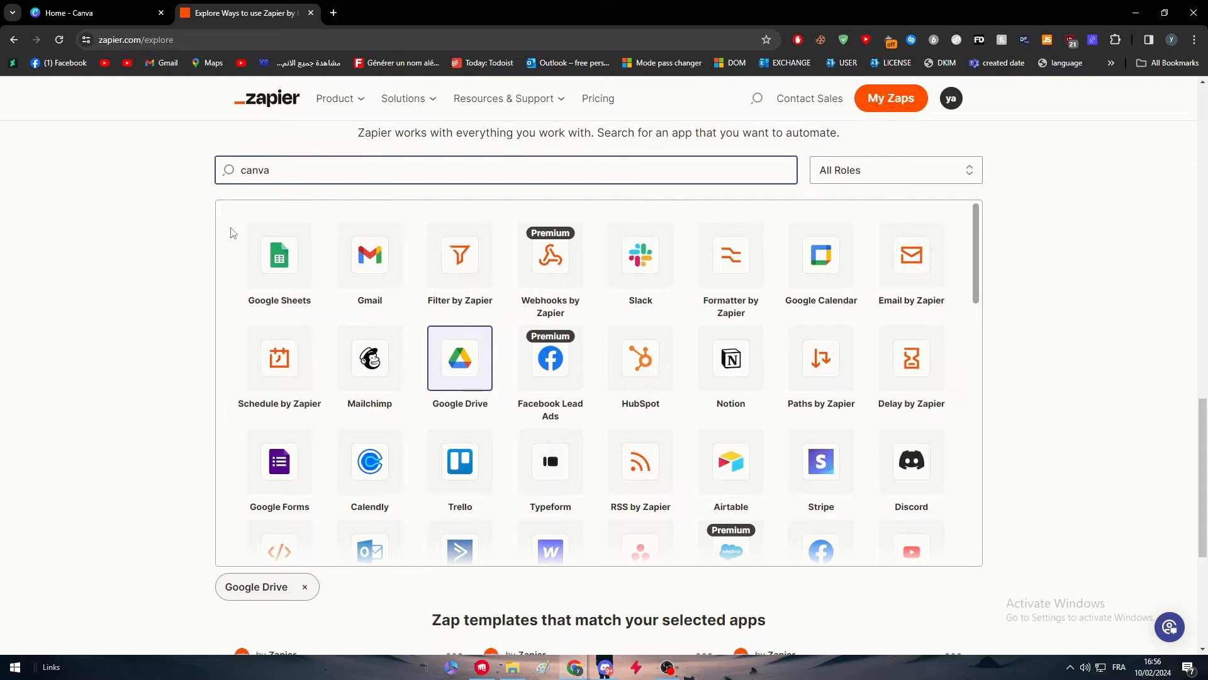
text(canva)
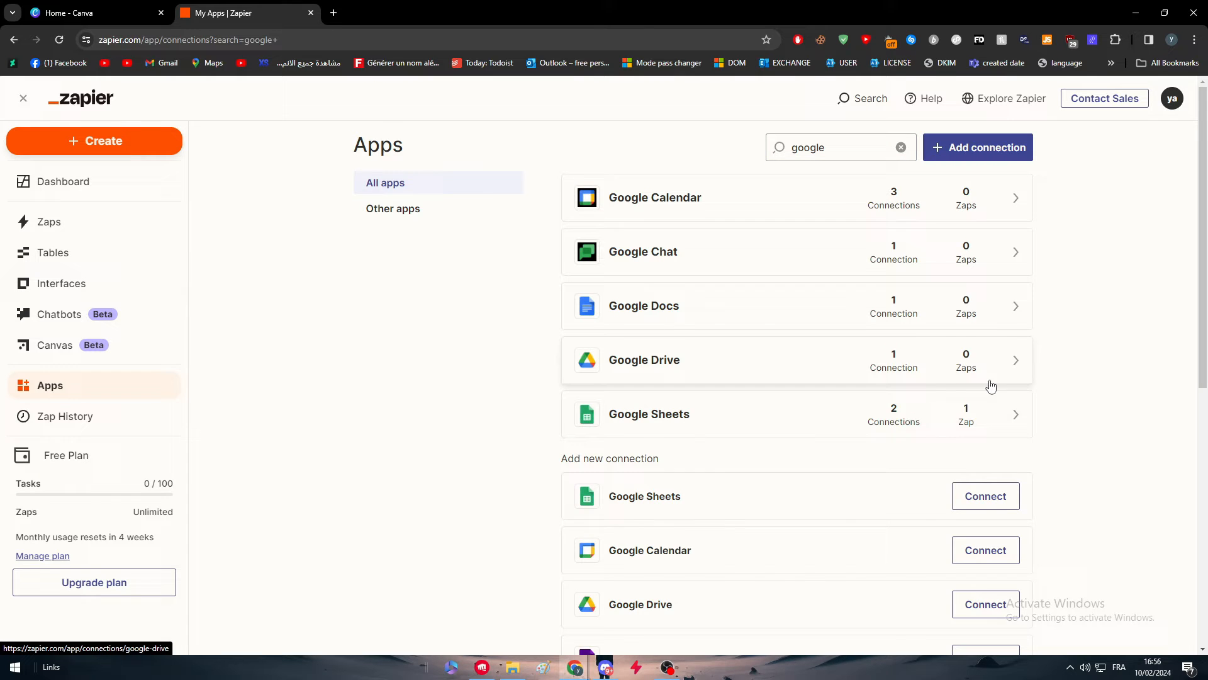
- Add a new Google Drive connection, choosing the first Google account and allowing Zapier file access
click(643, 360)
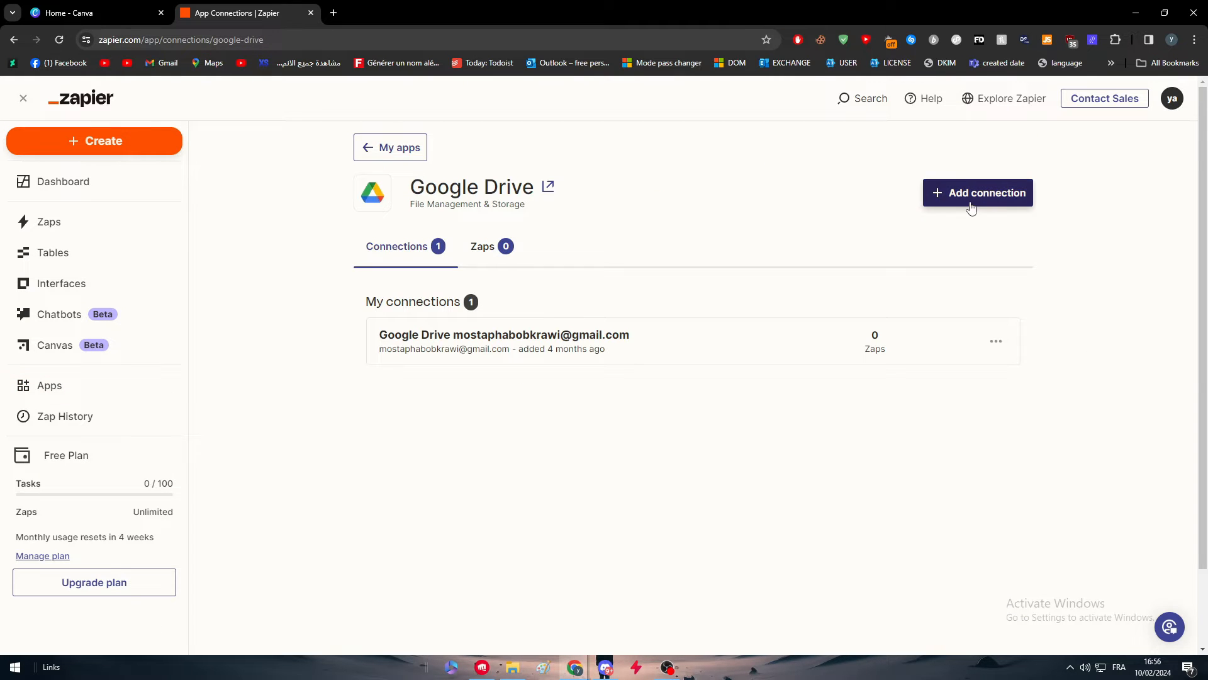
click(976, 192)
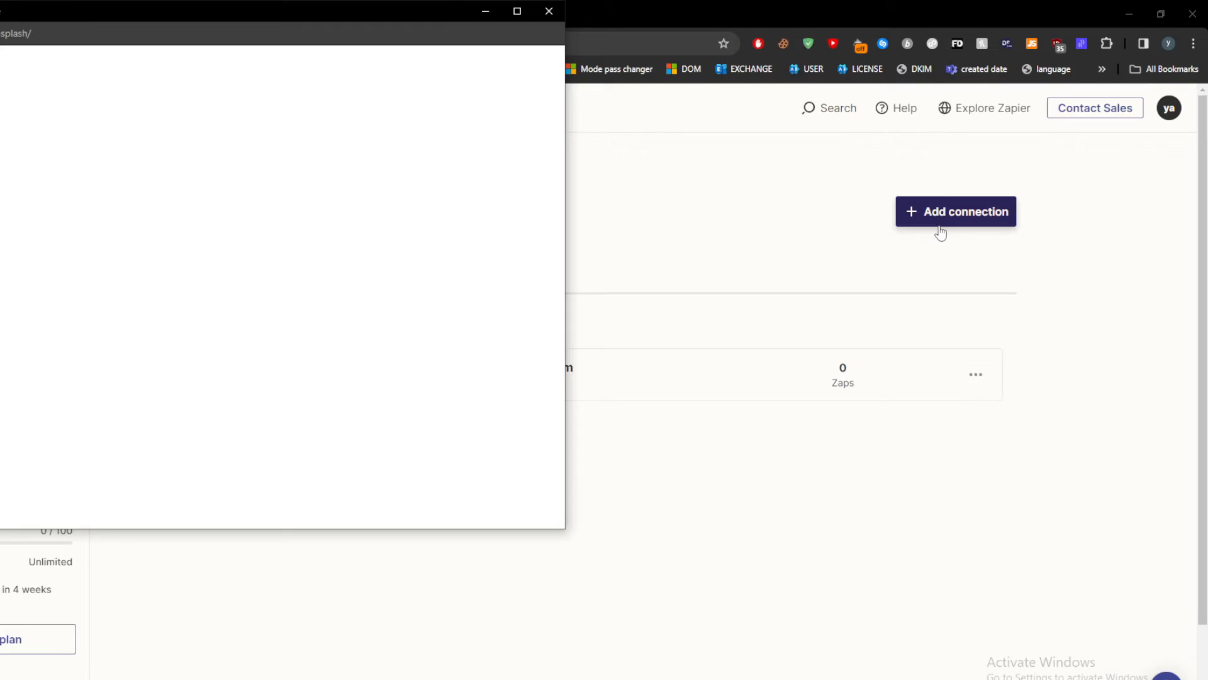
click(957, 212)
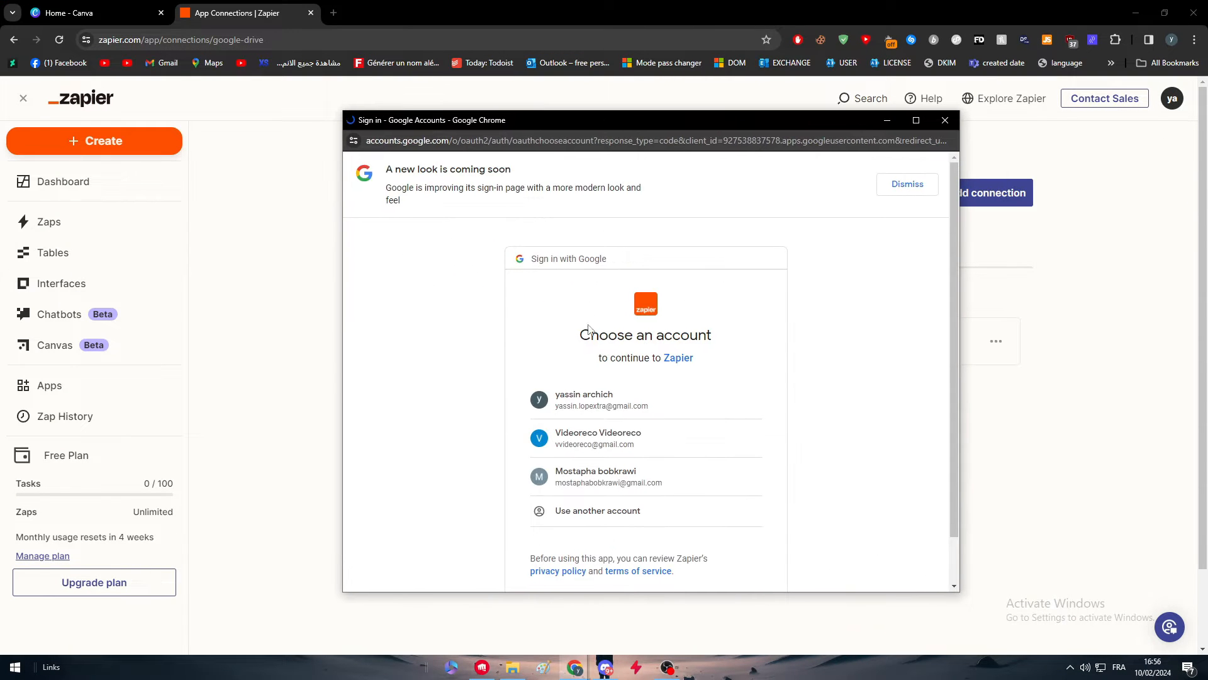
click(602, 401)
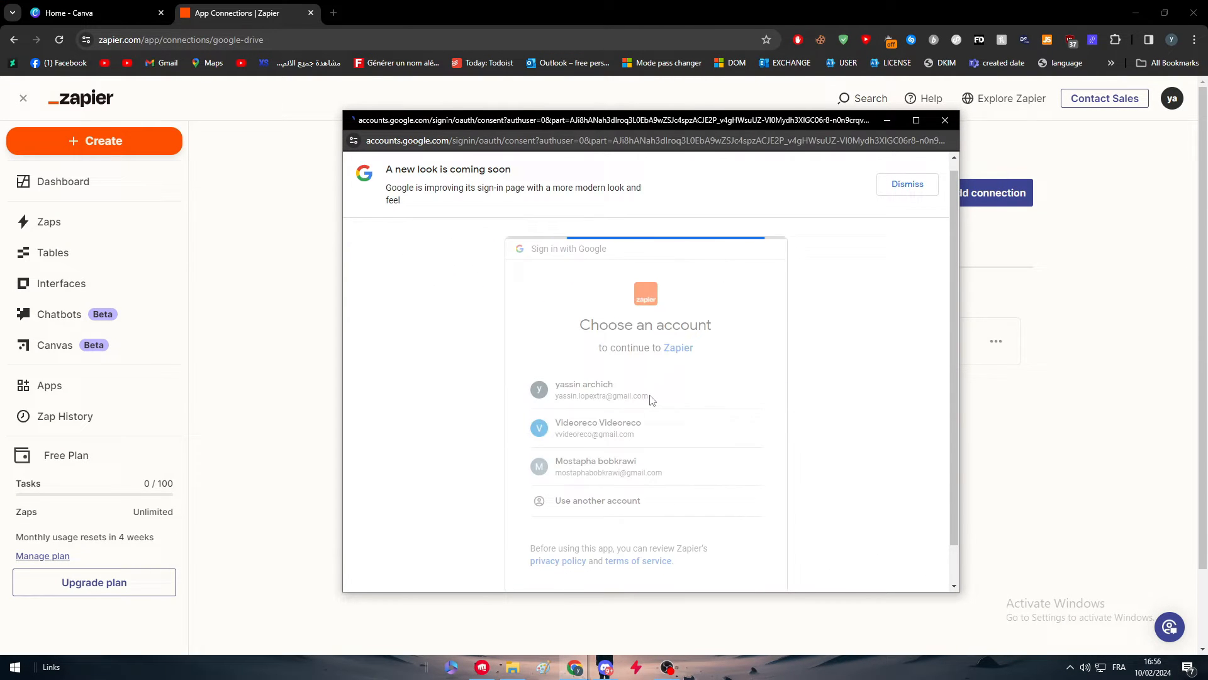
click(601, 390)
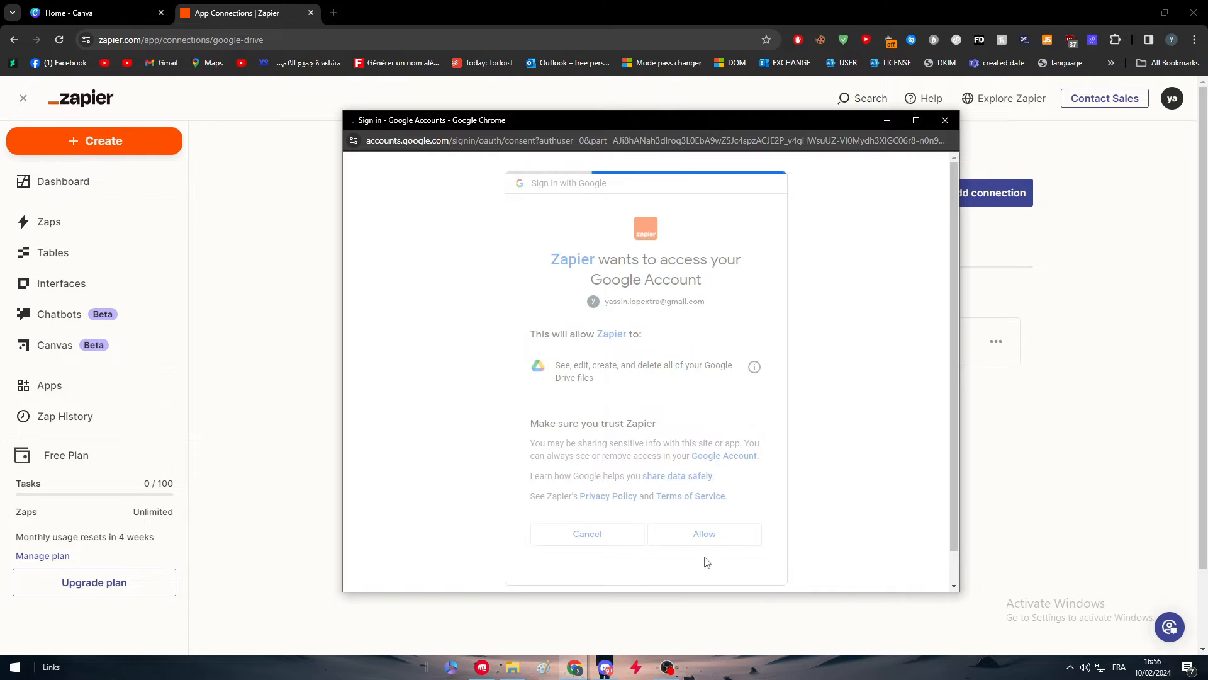
click(705, 533)
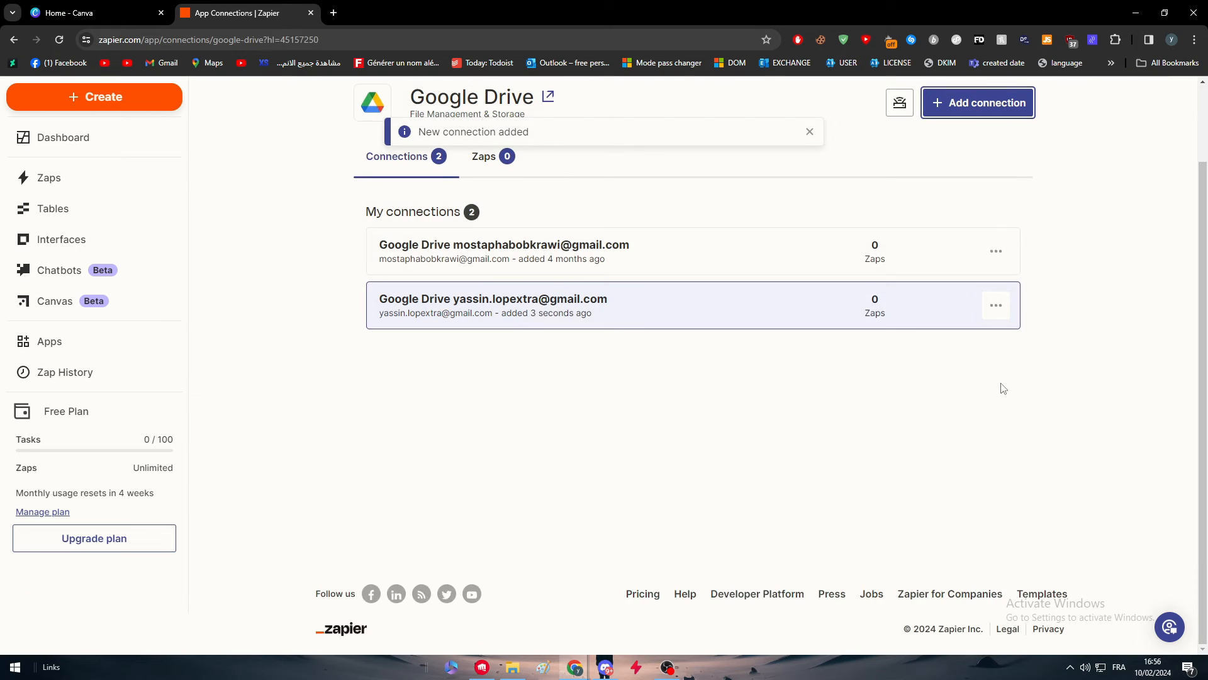
mouse_move(996, 250)
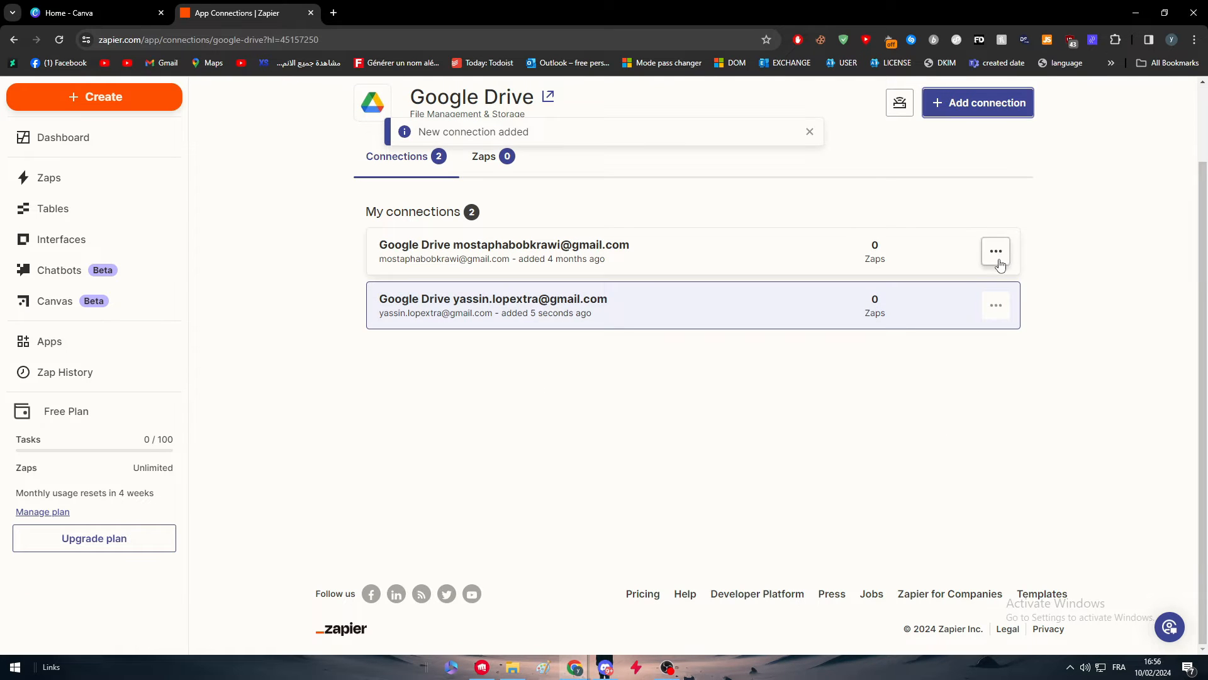
- Open the options for the older Google Drive connection to remove it
click(996, 251)
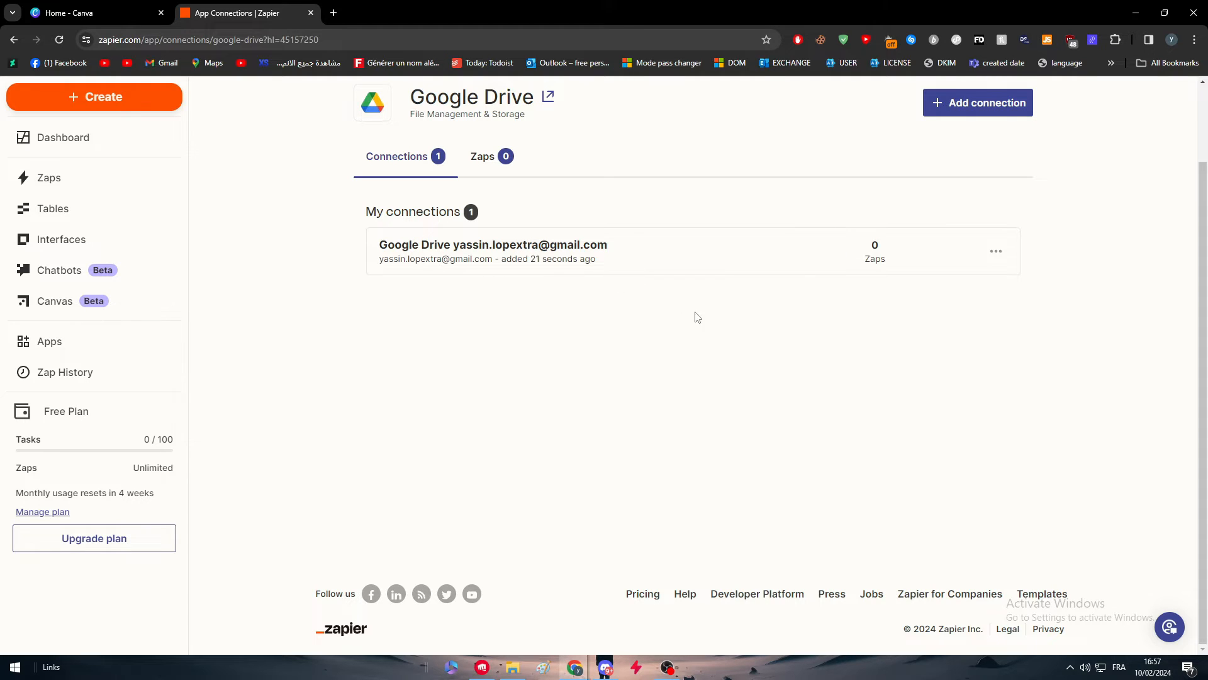
mouse_move(489, 357)
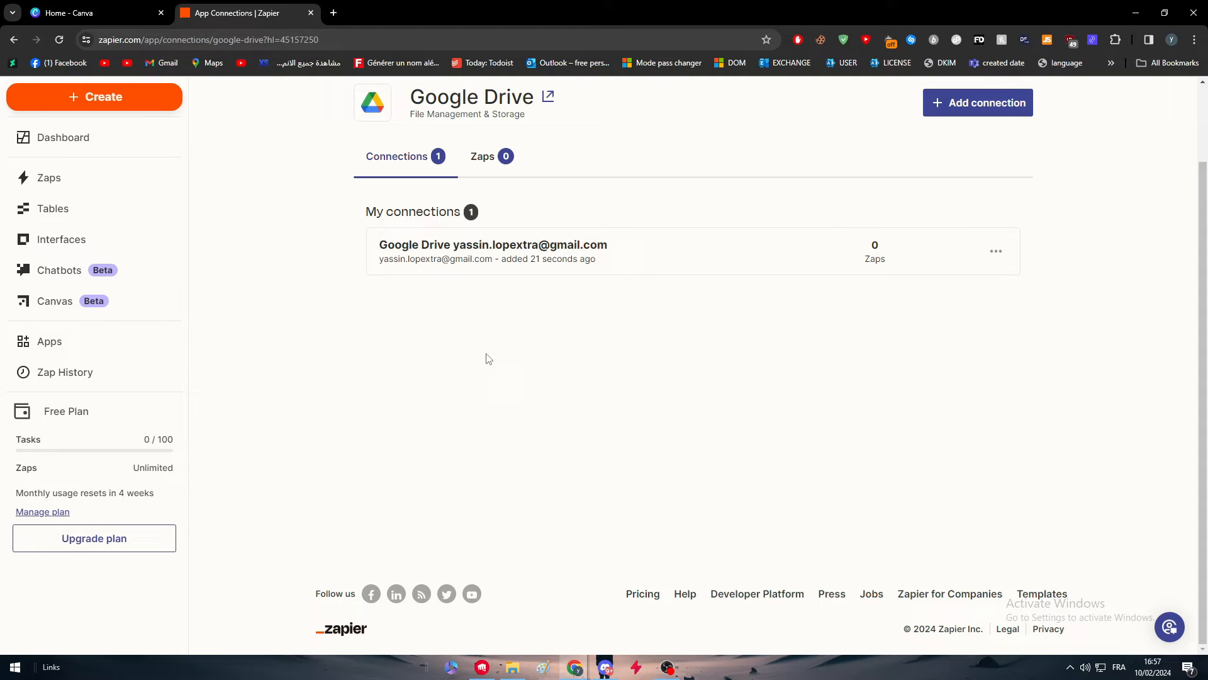
mouse_move(719, 384)
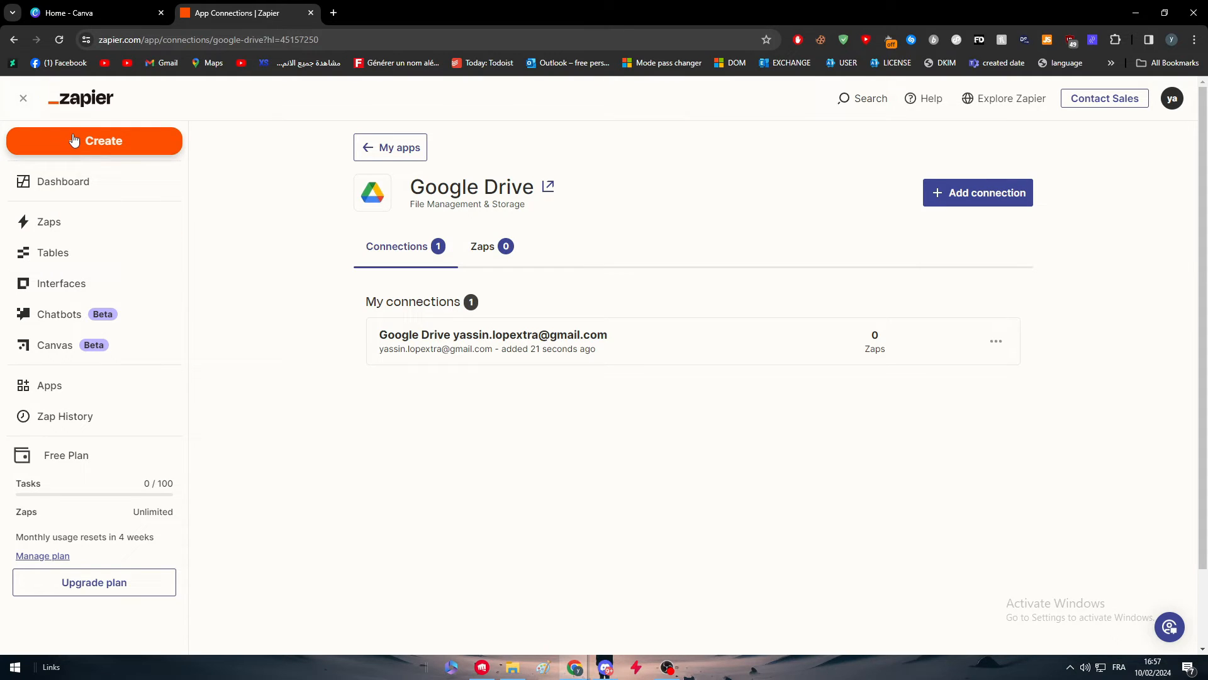
- Open the Create menu listing Zaps, tables, interfaces, chatbots and canvases
click(73, 141)
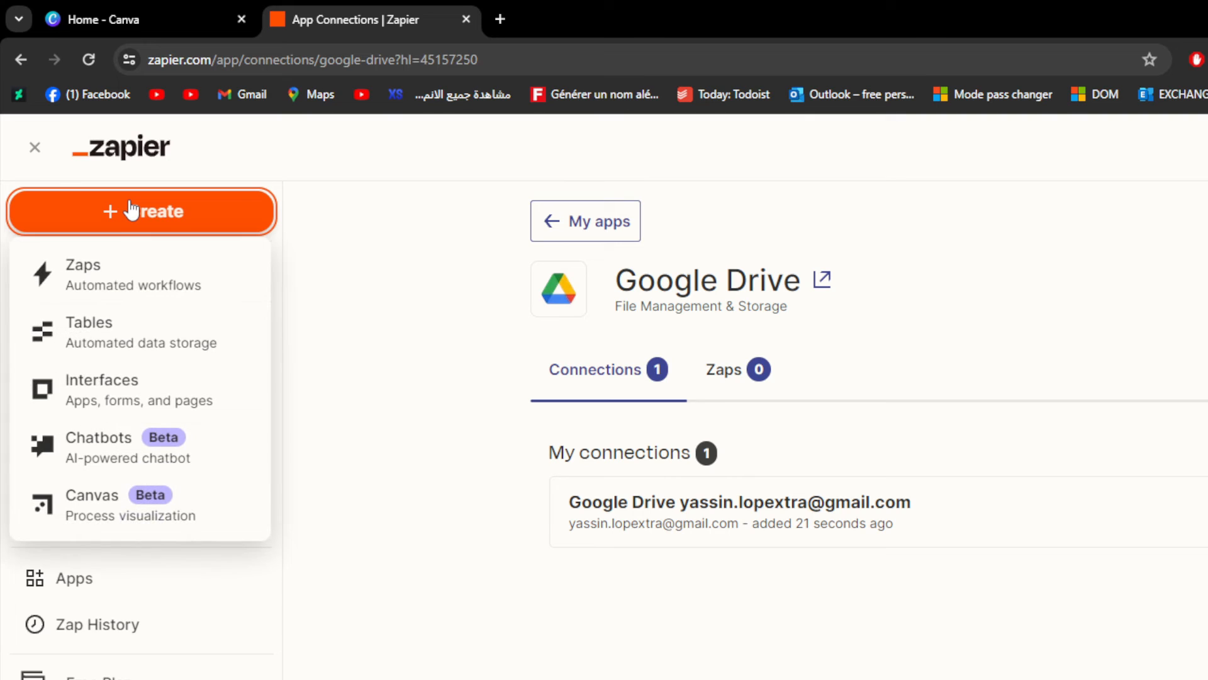
mouse_move(136, 216)
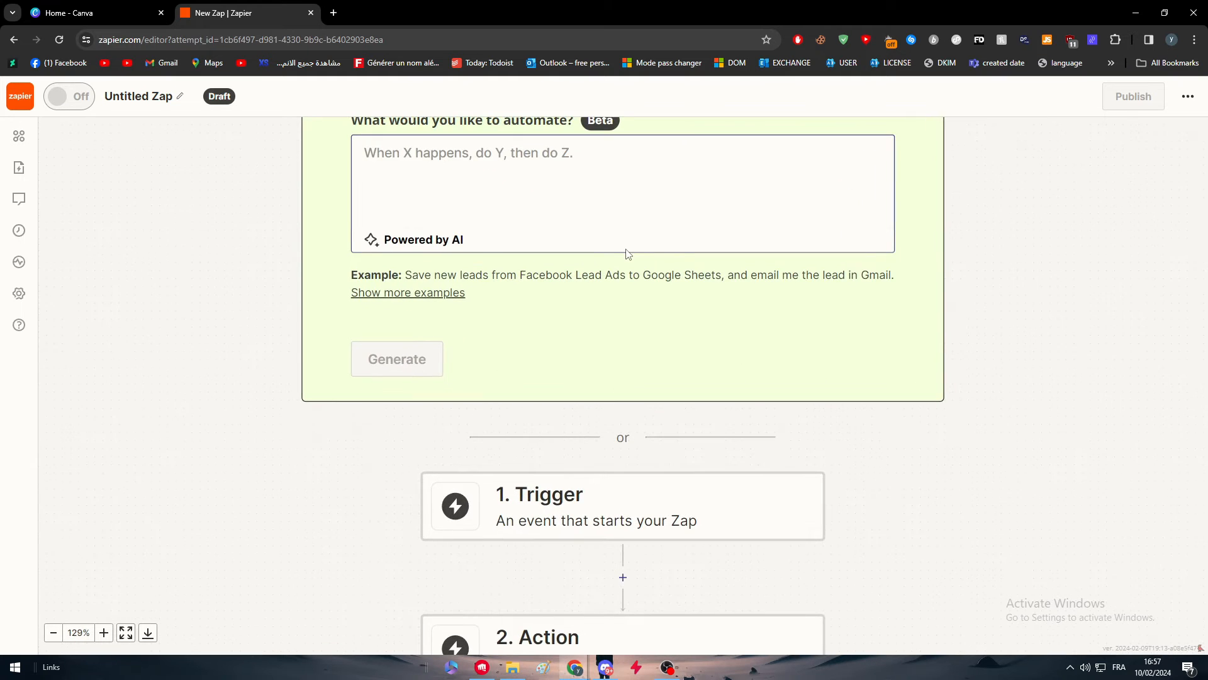
- Describe 'sync my canva account with my google drive' and generate an AI-suggested Zap from it
click(103, 632)
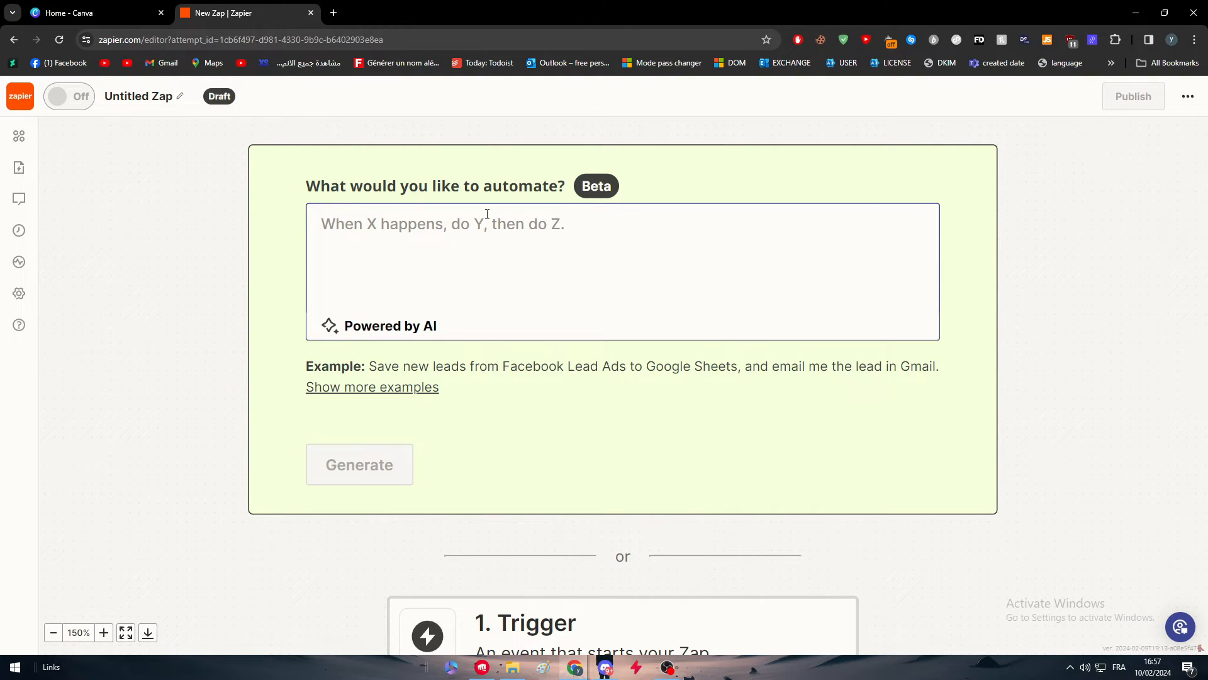
click(486, 231)
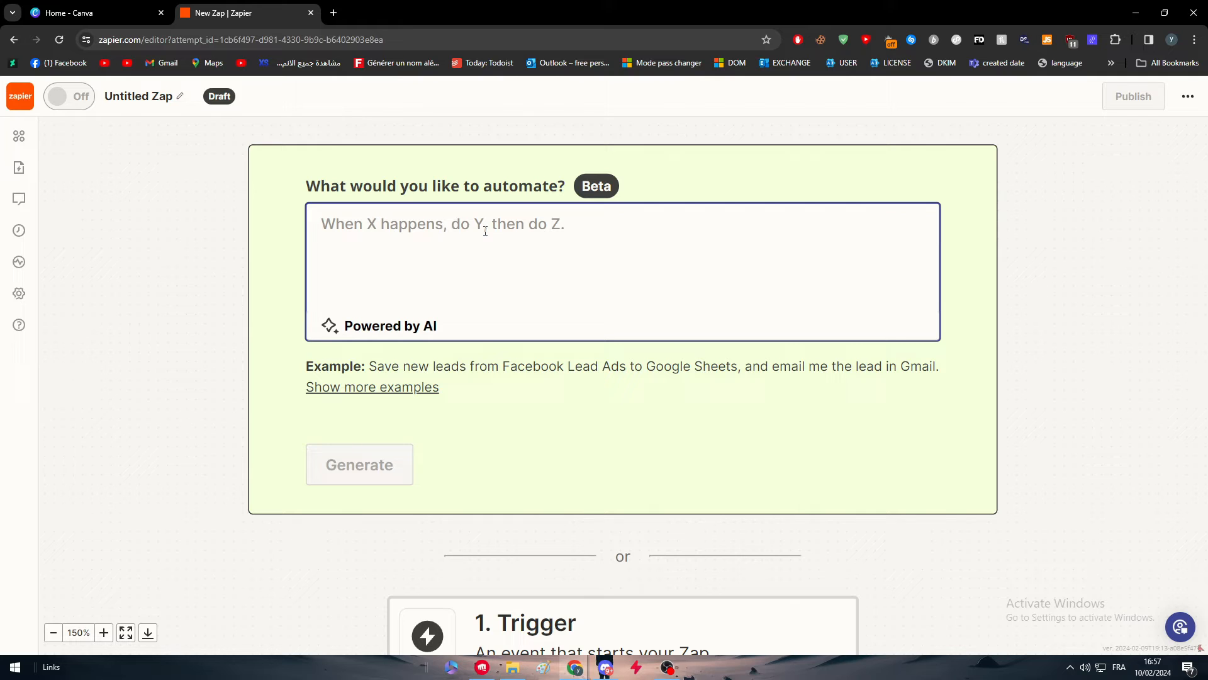
text(sync)
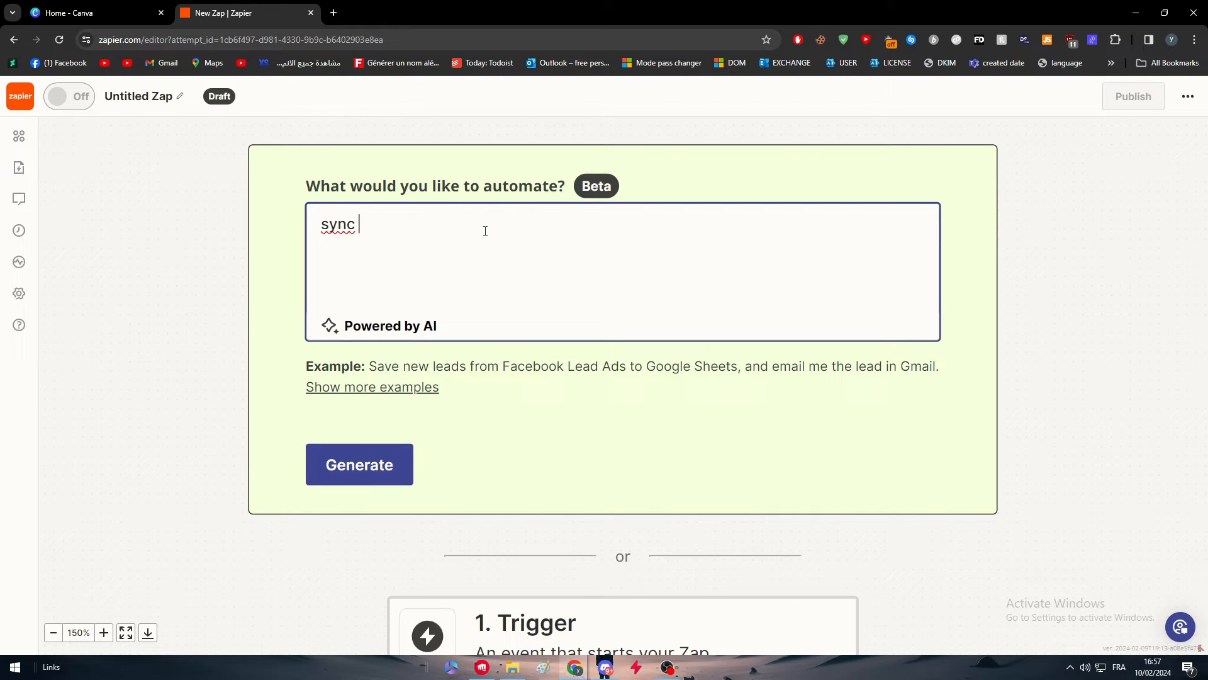
text(my canva acc)
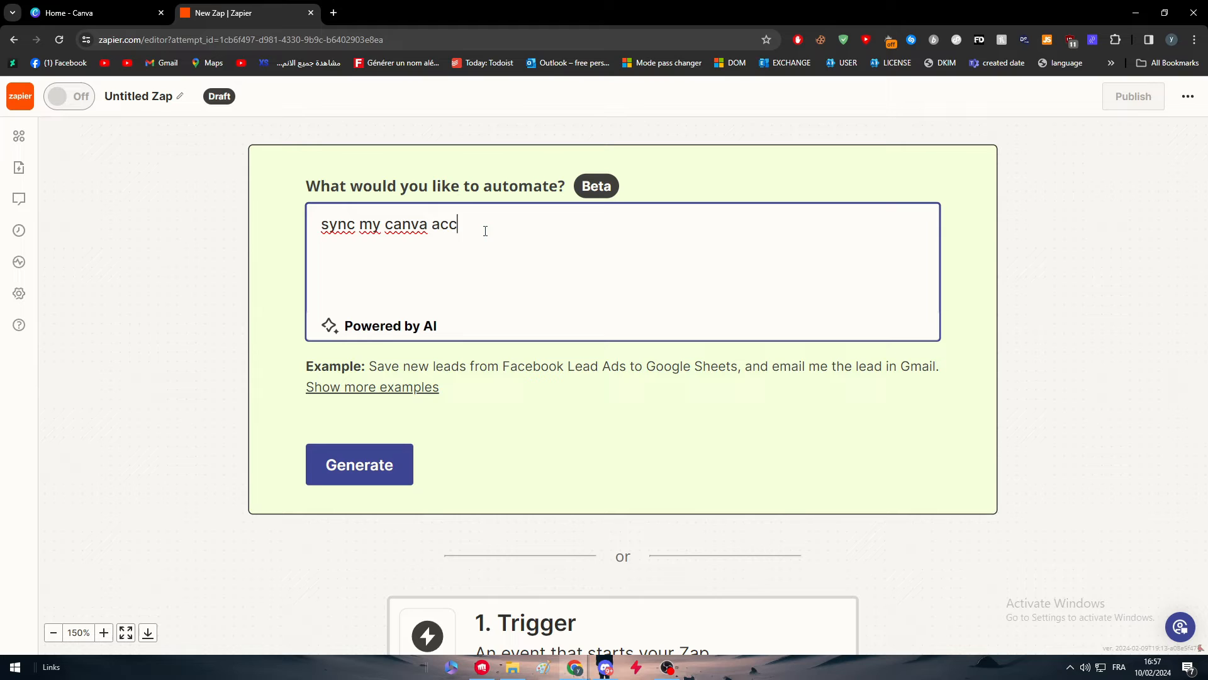
text(ount with my goo)
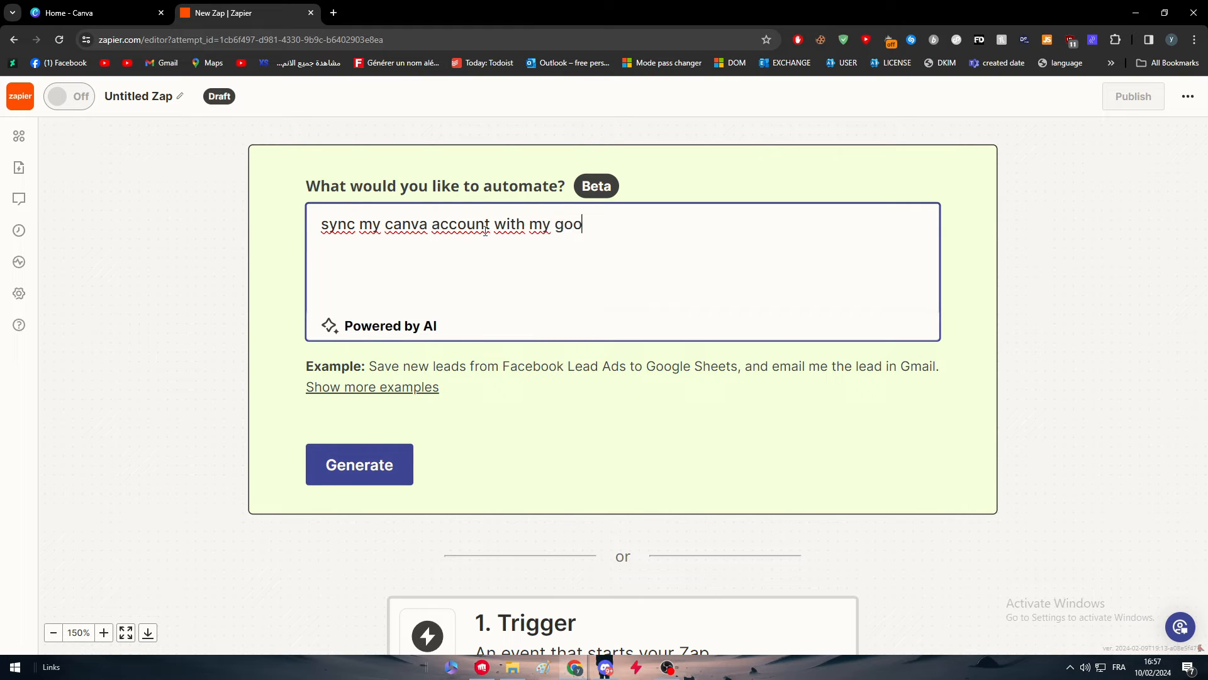
text(gle drive)
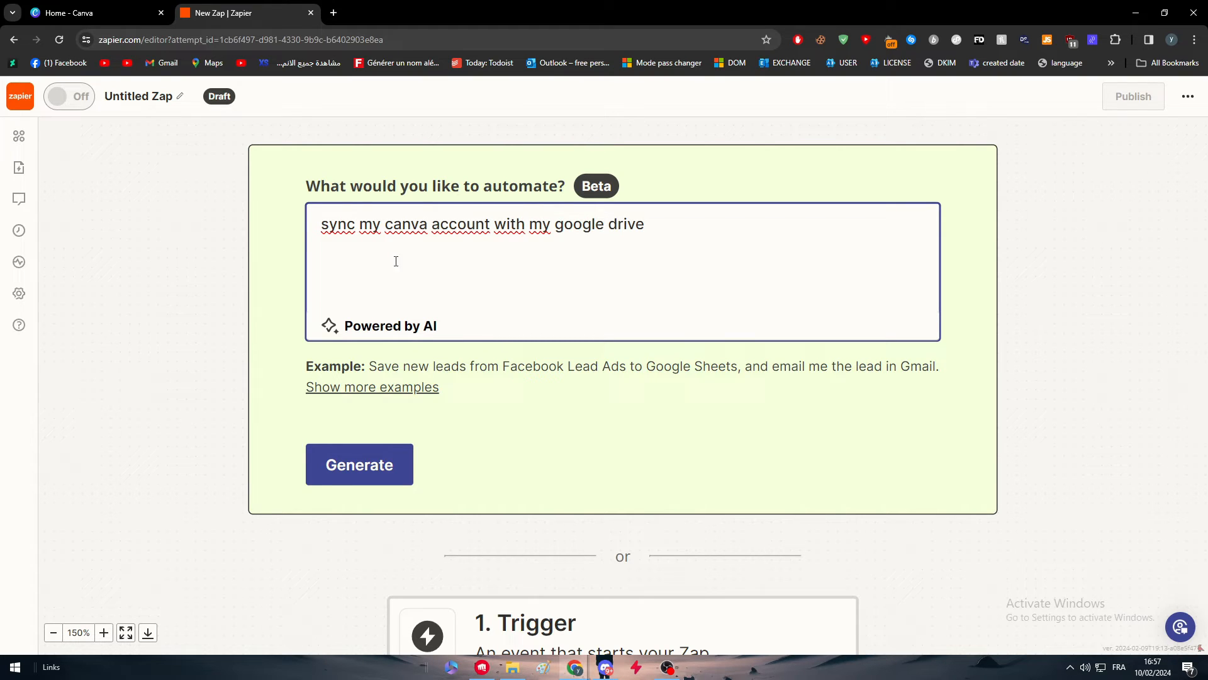
click(360, 465)
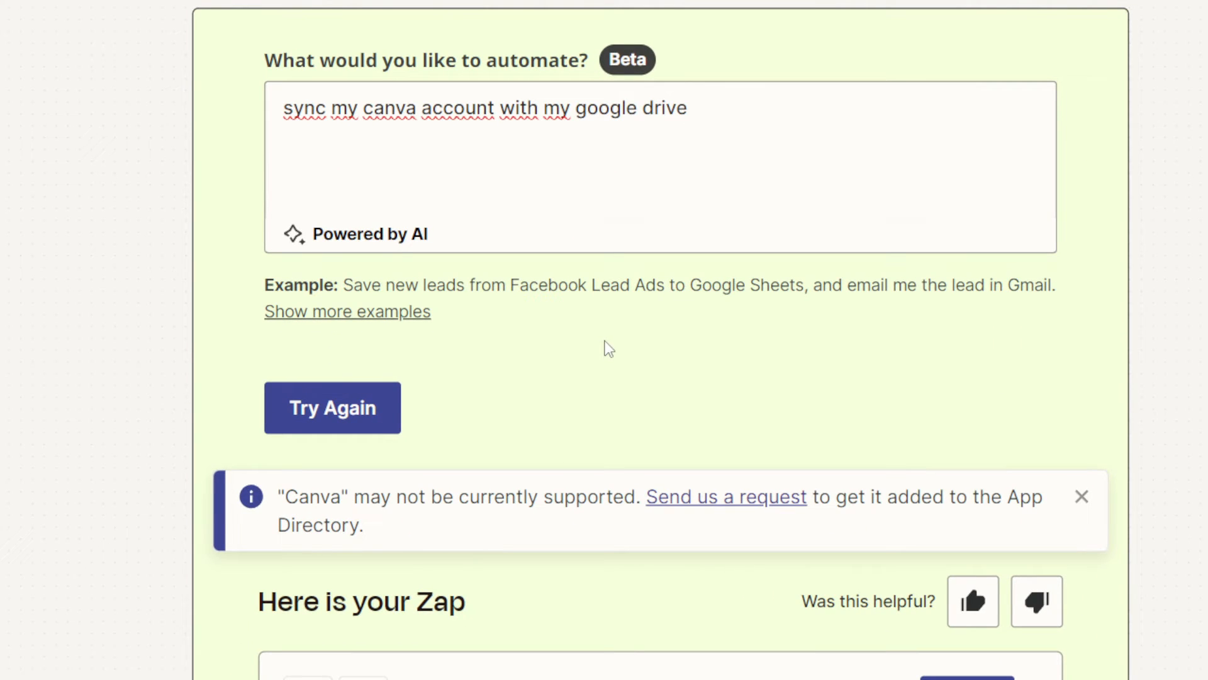
scroll(down, 3)
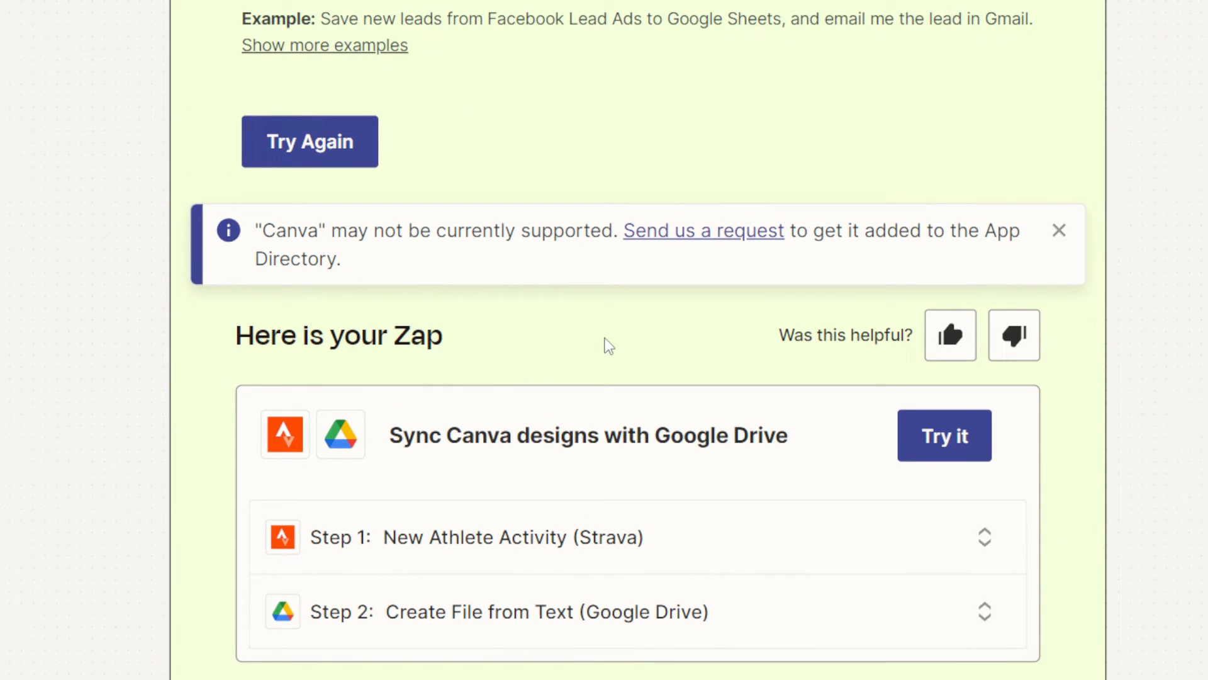
mouse_move(602, 346)
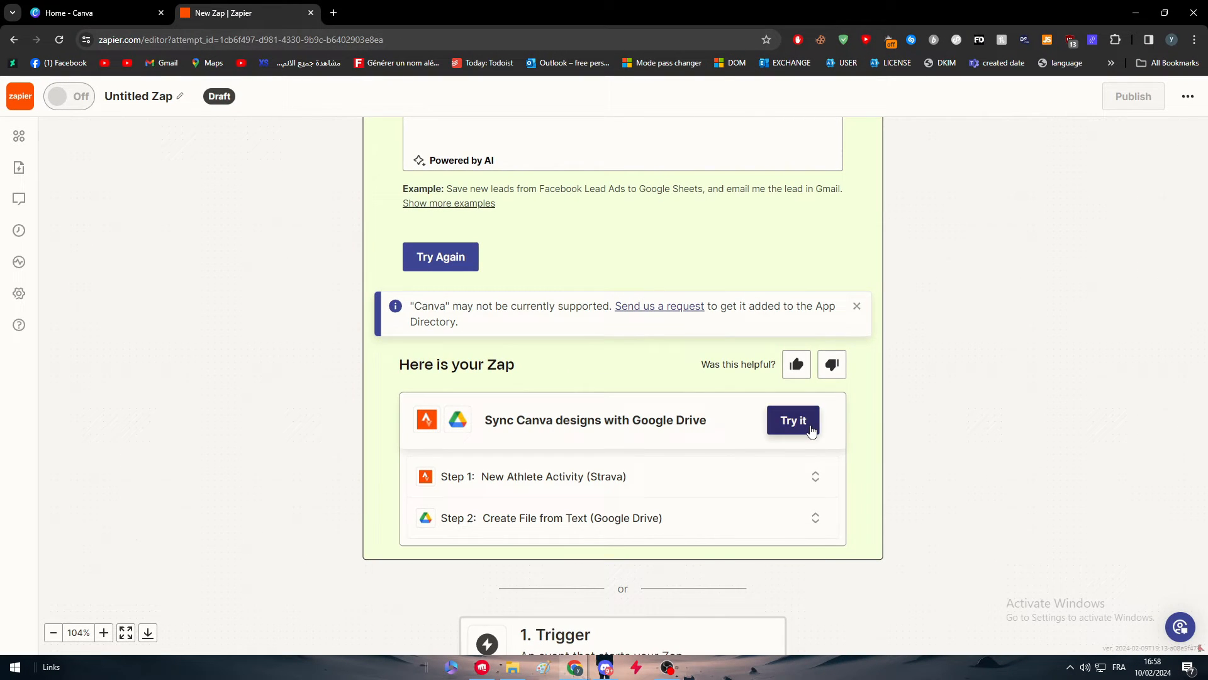
- Use the suggested 'Sync Canva designs with Google Drive' Zap as a new draft
click(793, 421)
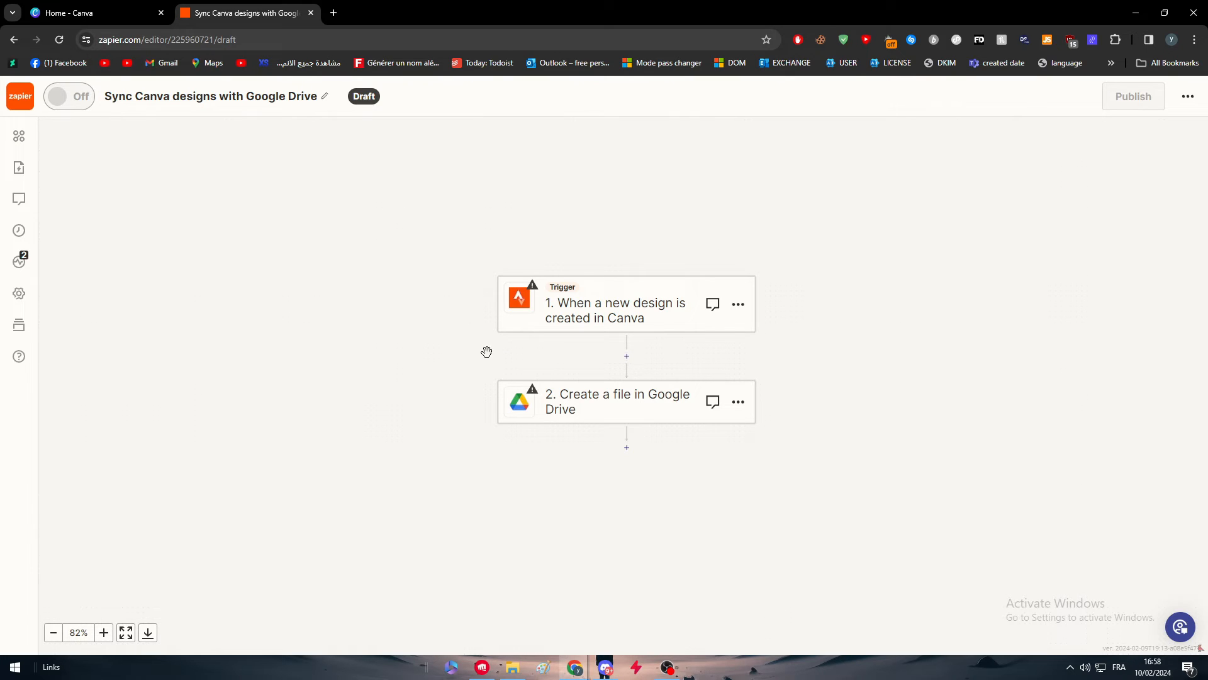
mouse_move(591, 365)
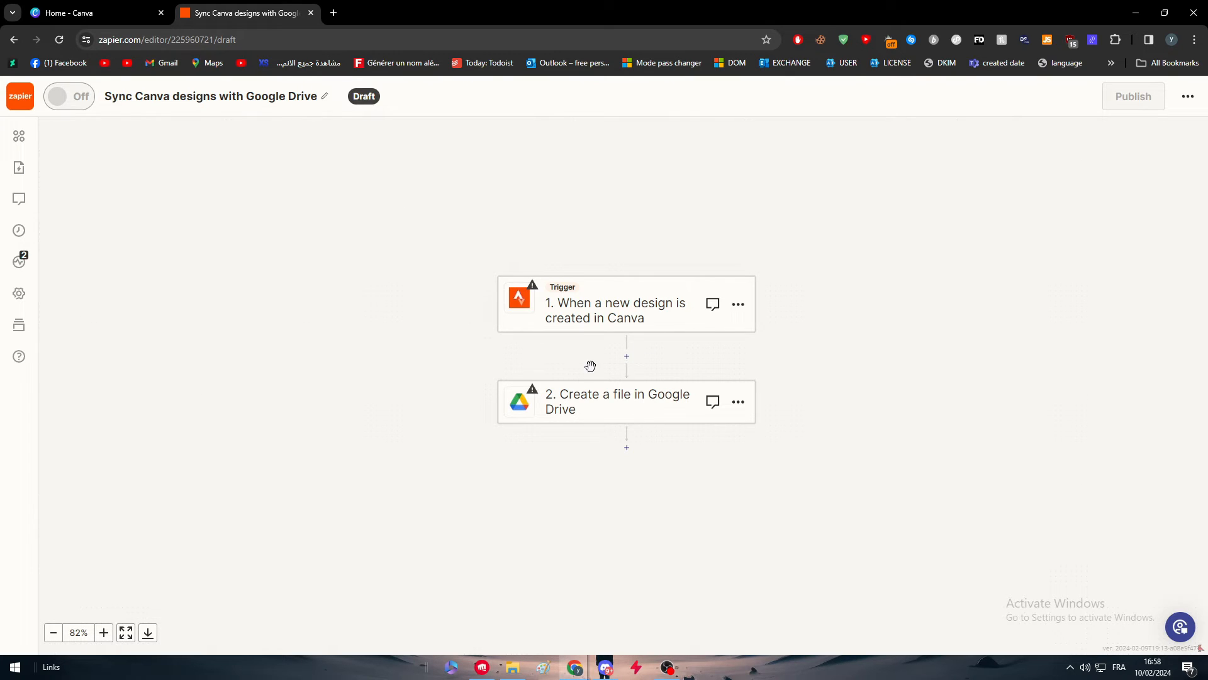
mouse_move(627, 356)
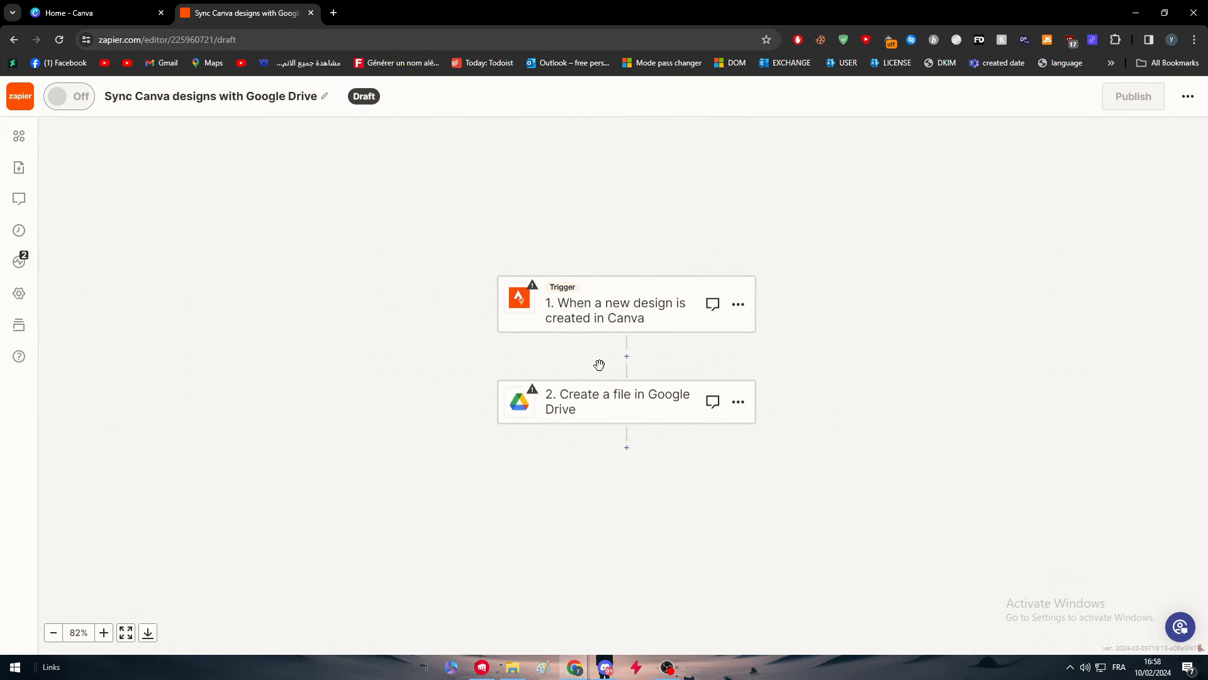
mouse_move(565, 321)
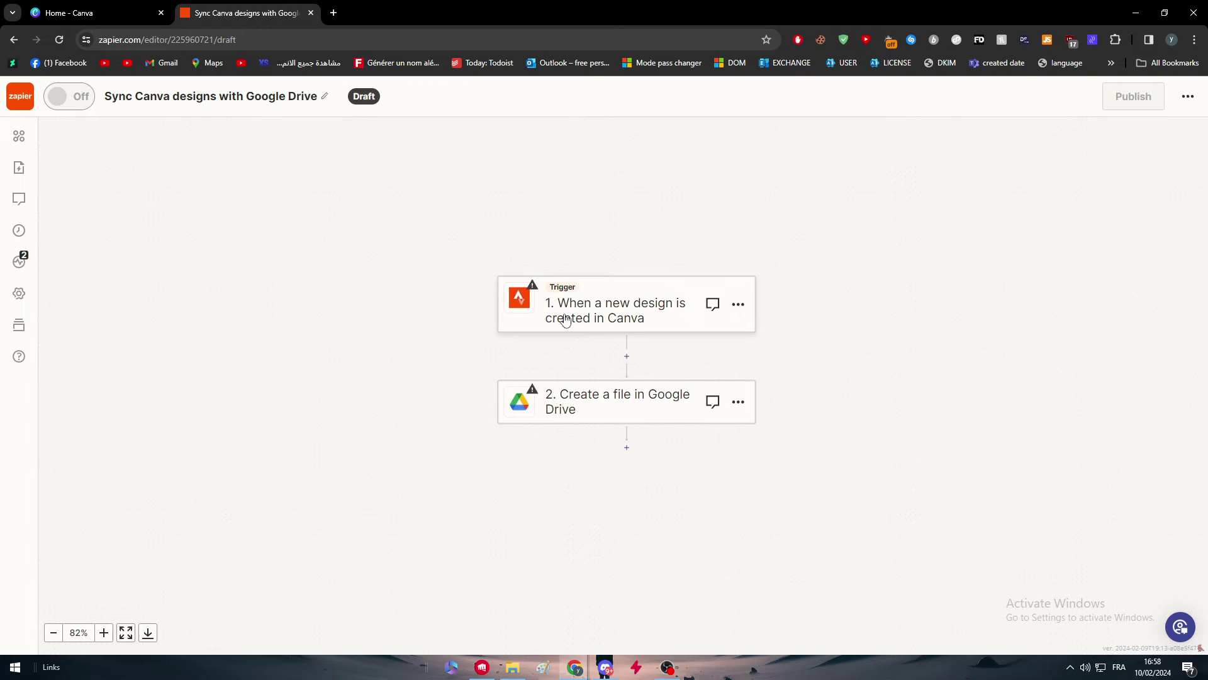
mouse_move(608, 322)
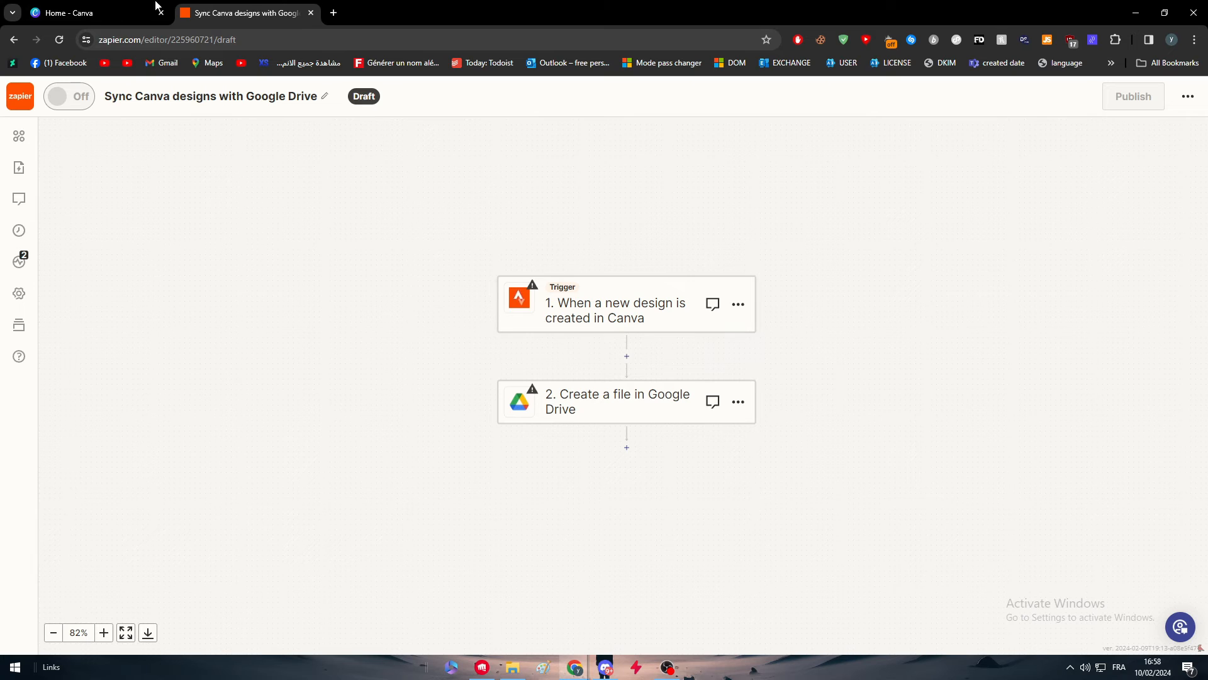
- Switch to Canva, check the signed-in account and scroll to the recent designs
click(88, 12)
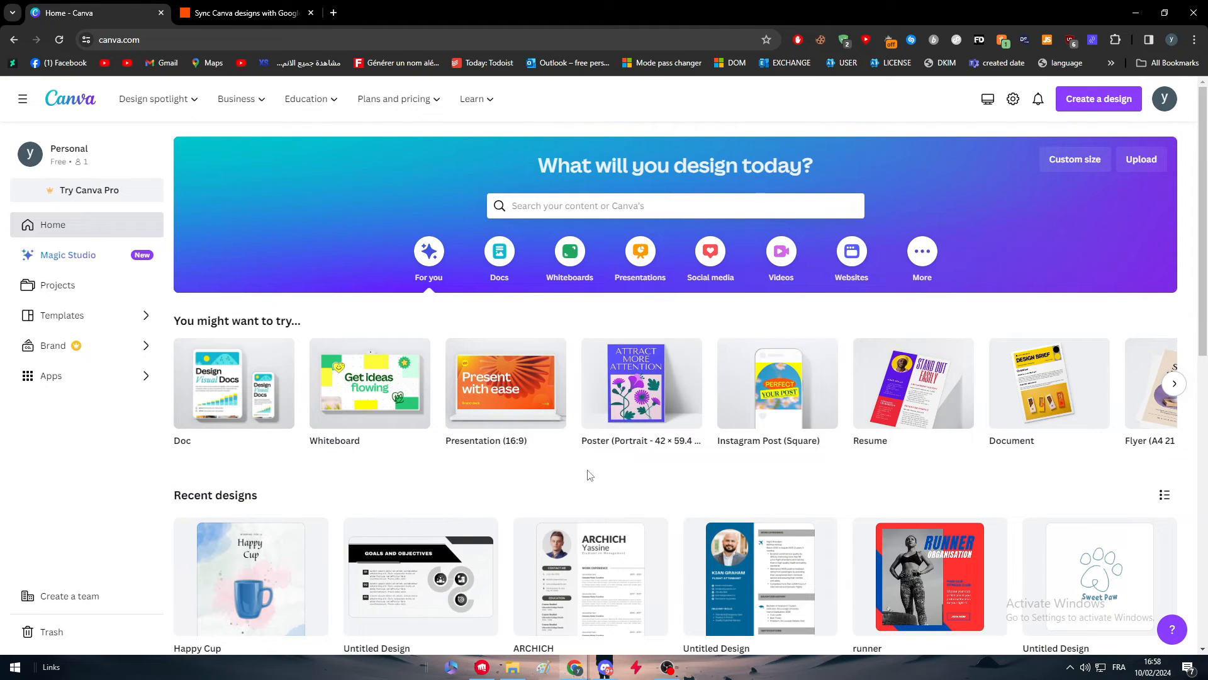
click(1165, 98)
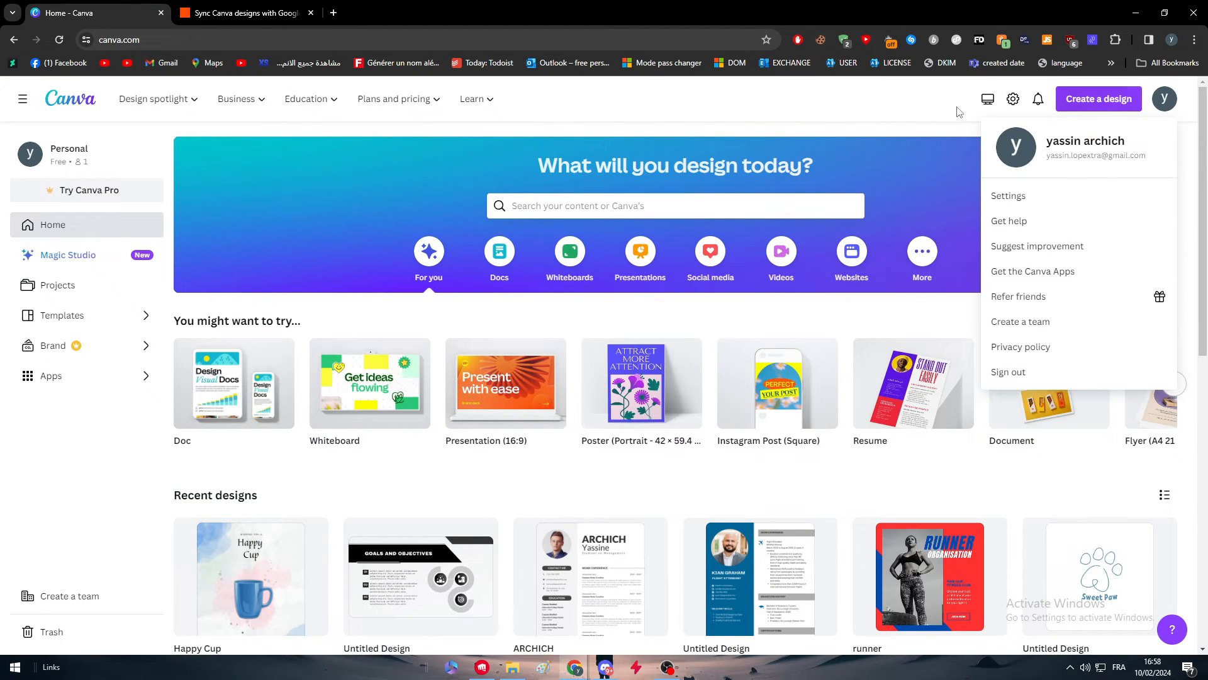
click(652, 129)
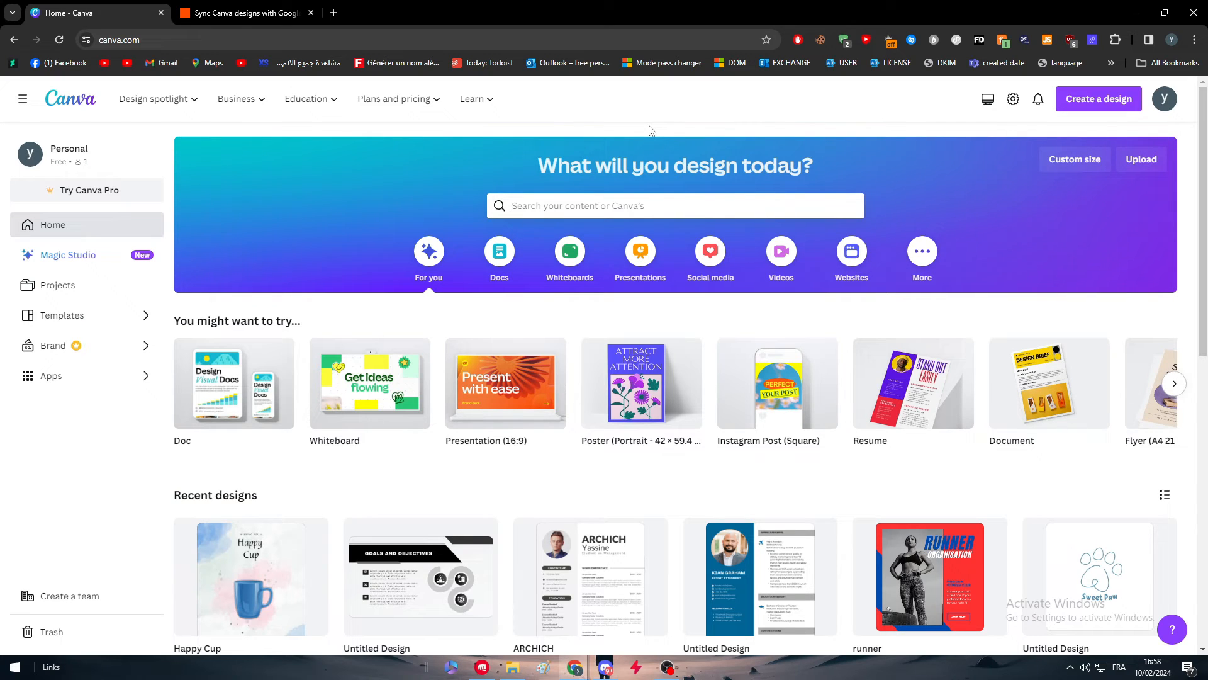
mouse_move(410, 192)
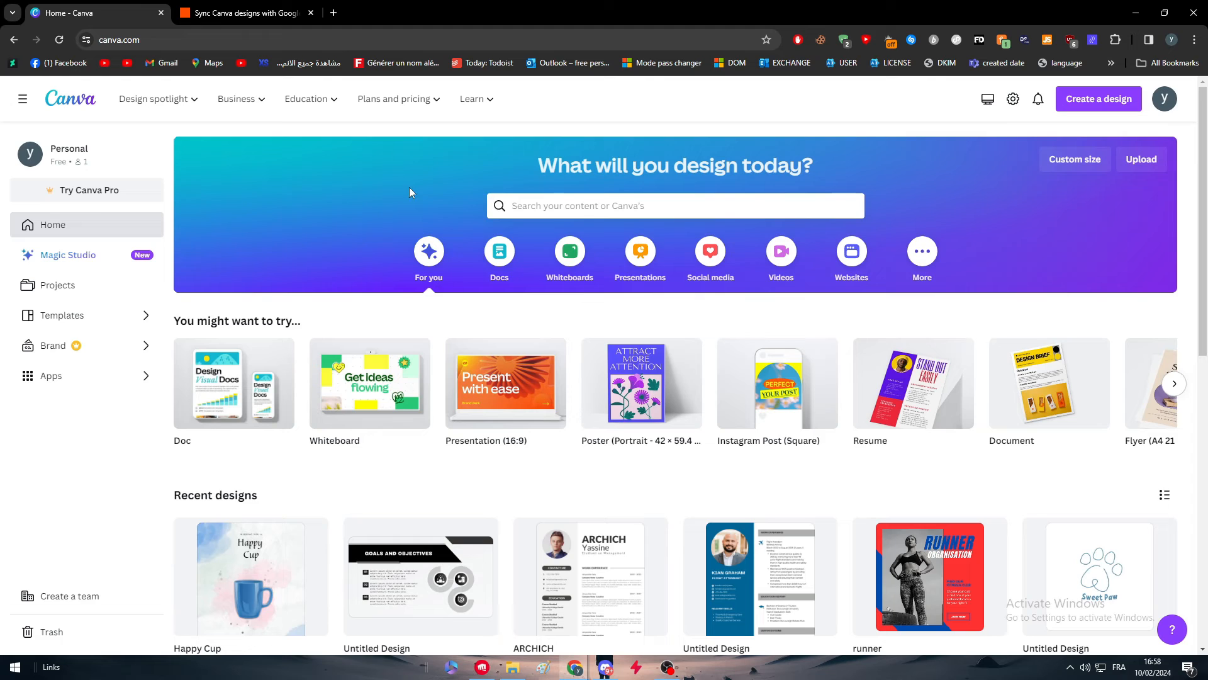
scroll(down, 3)
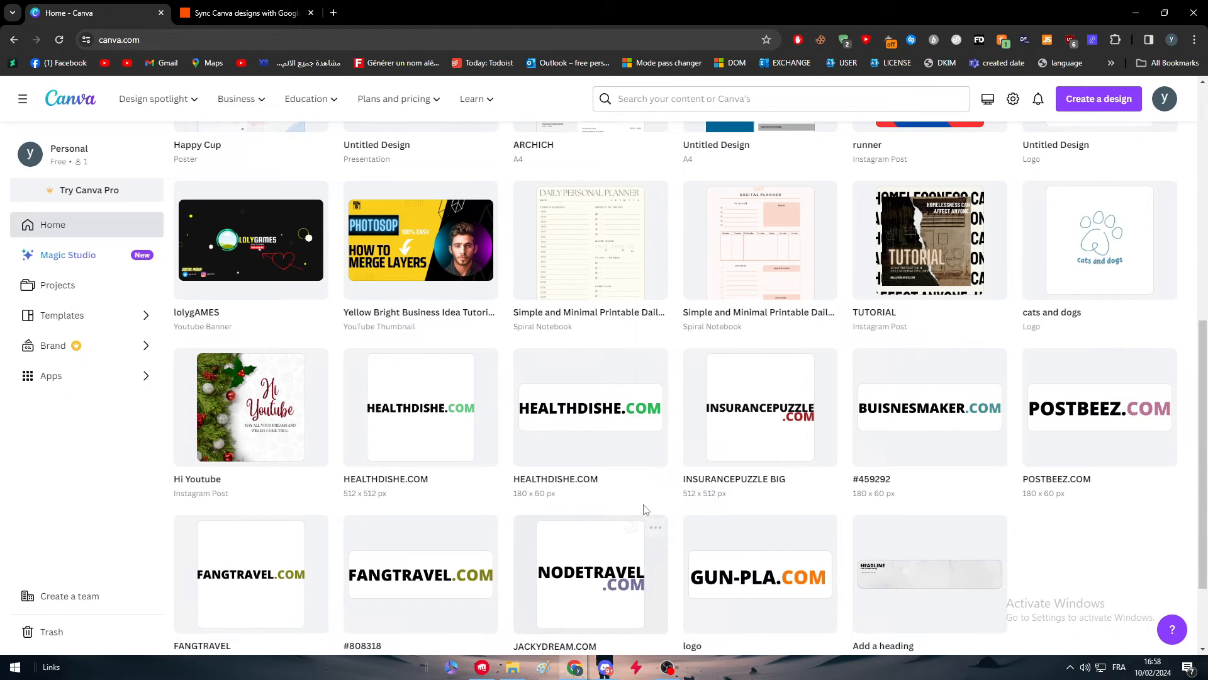
scroll(up, 3)
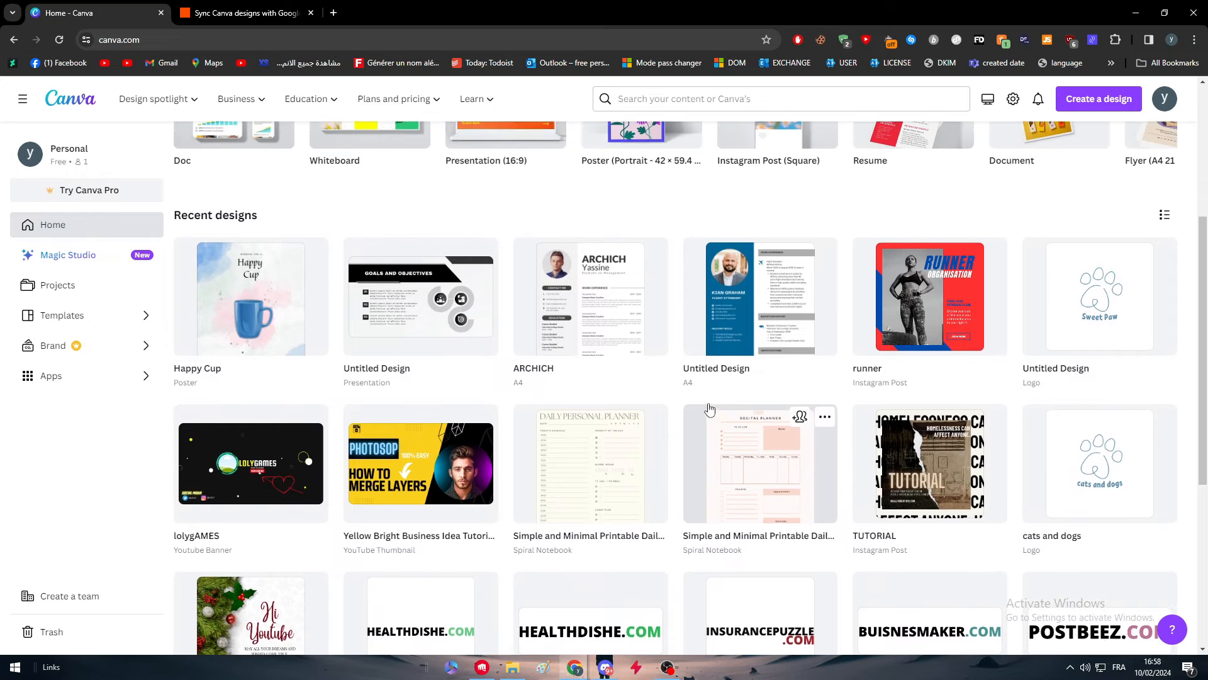
click(245, 13)
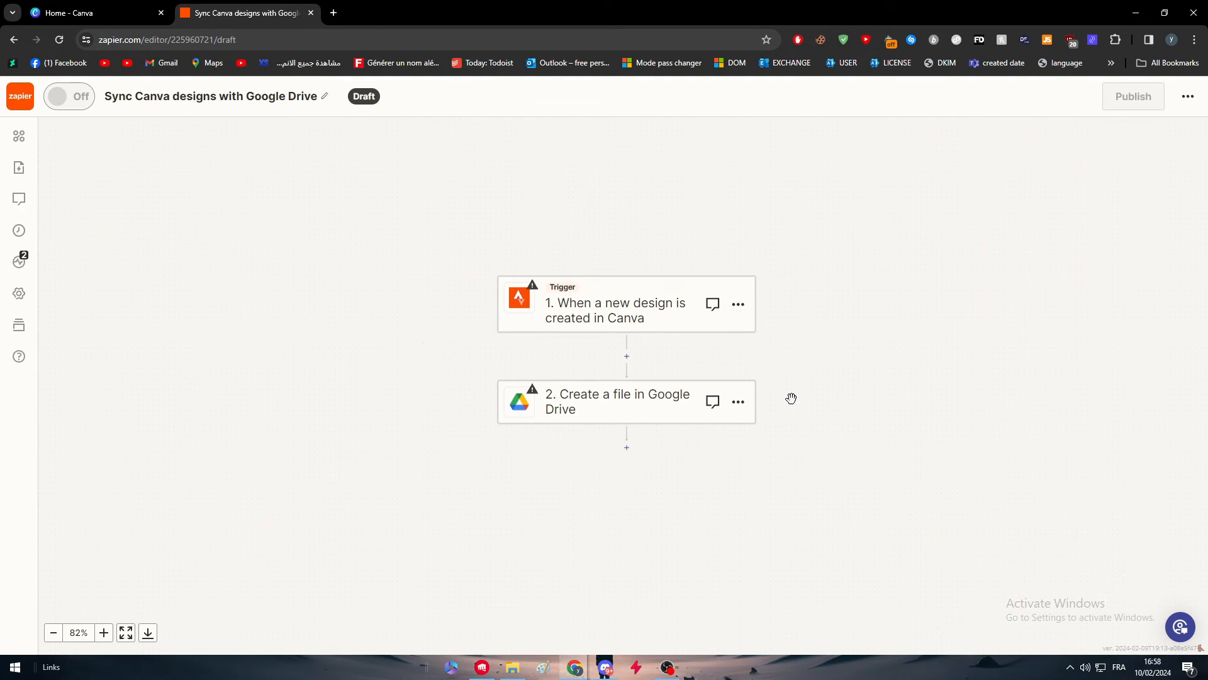
mouse_move(631, 407)
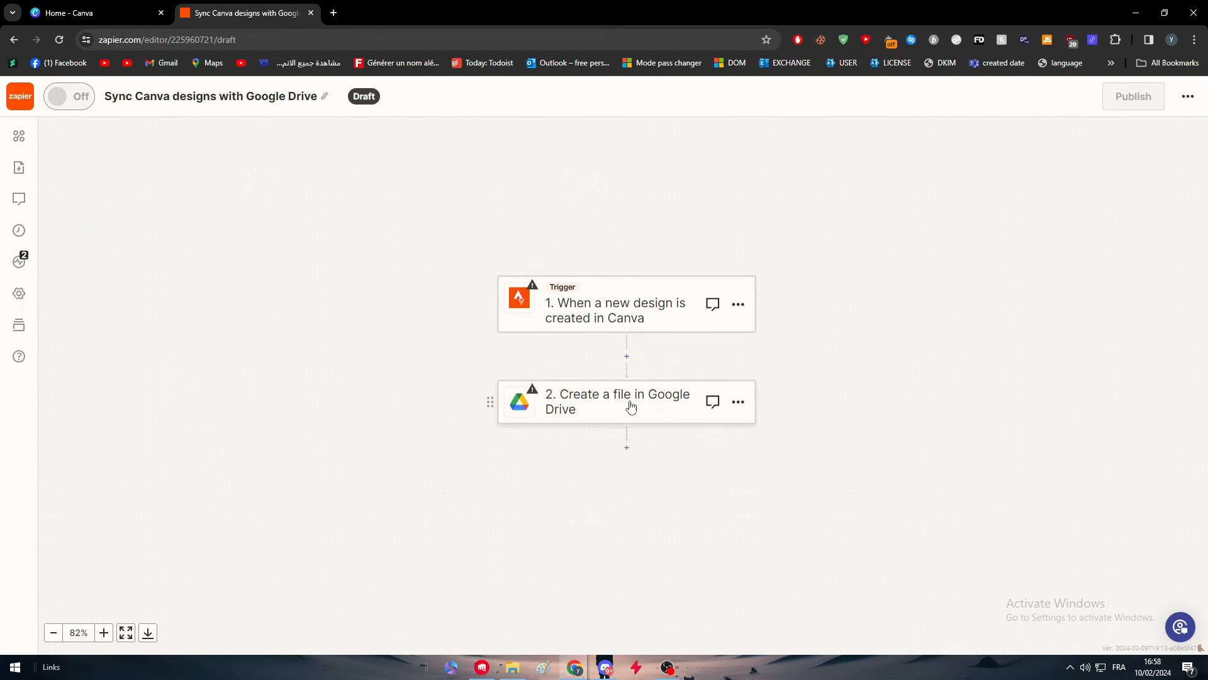
mouse_move(647, 315)
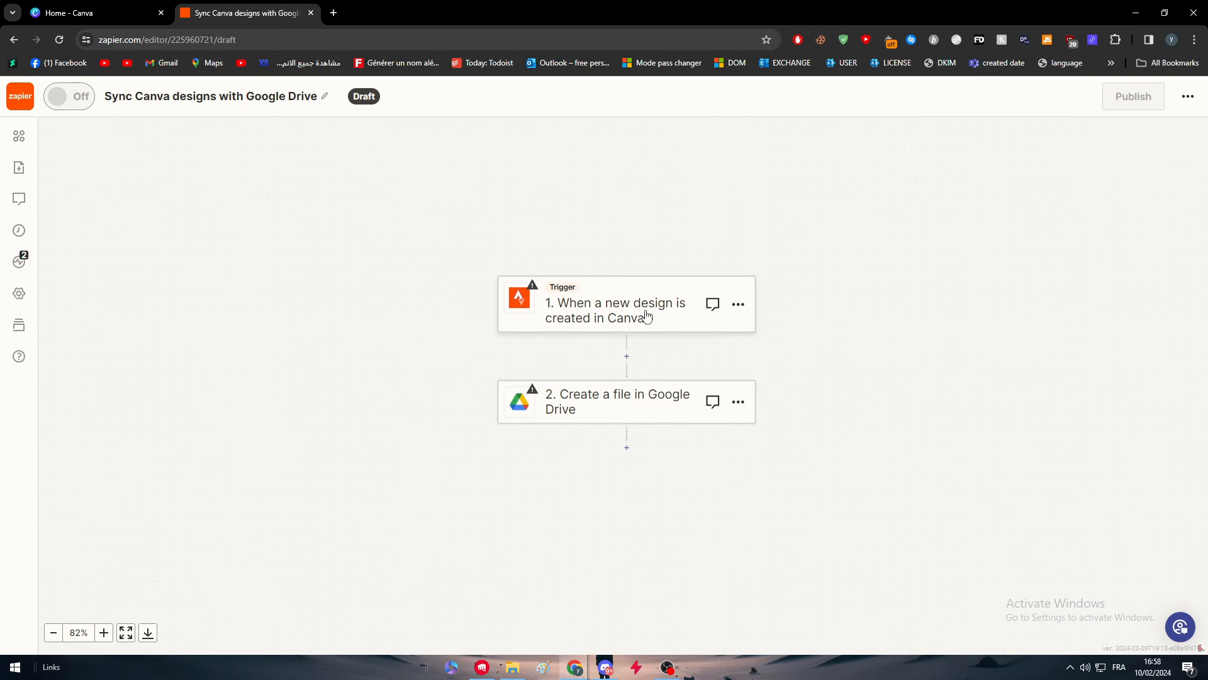
mouse_move(610, 328)
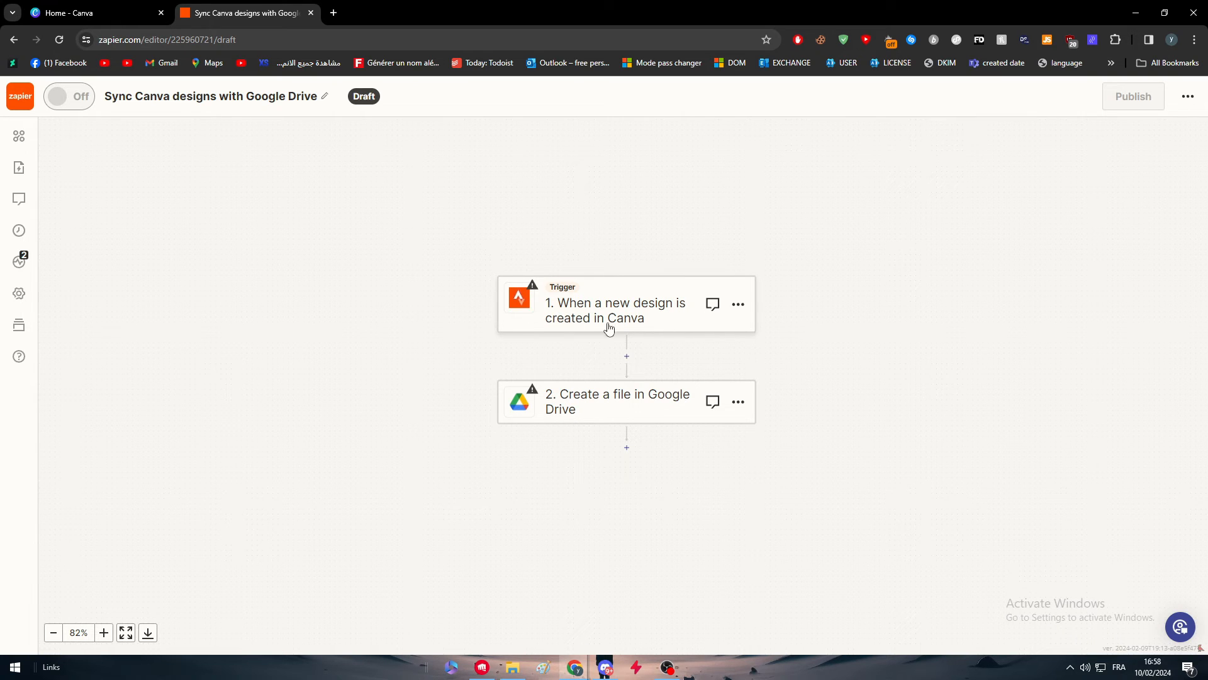
mouse_move(650, 428)
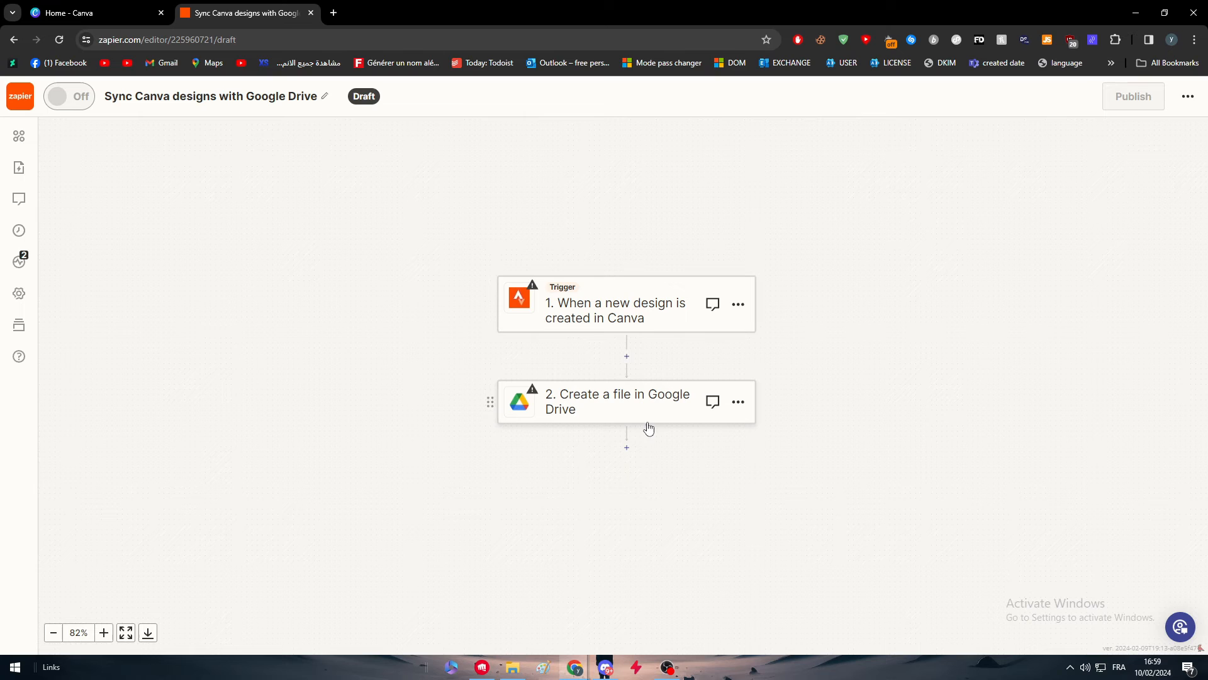
mouse_move(624, 419)
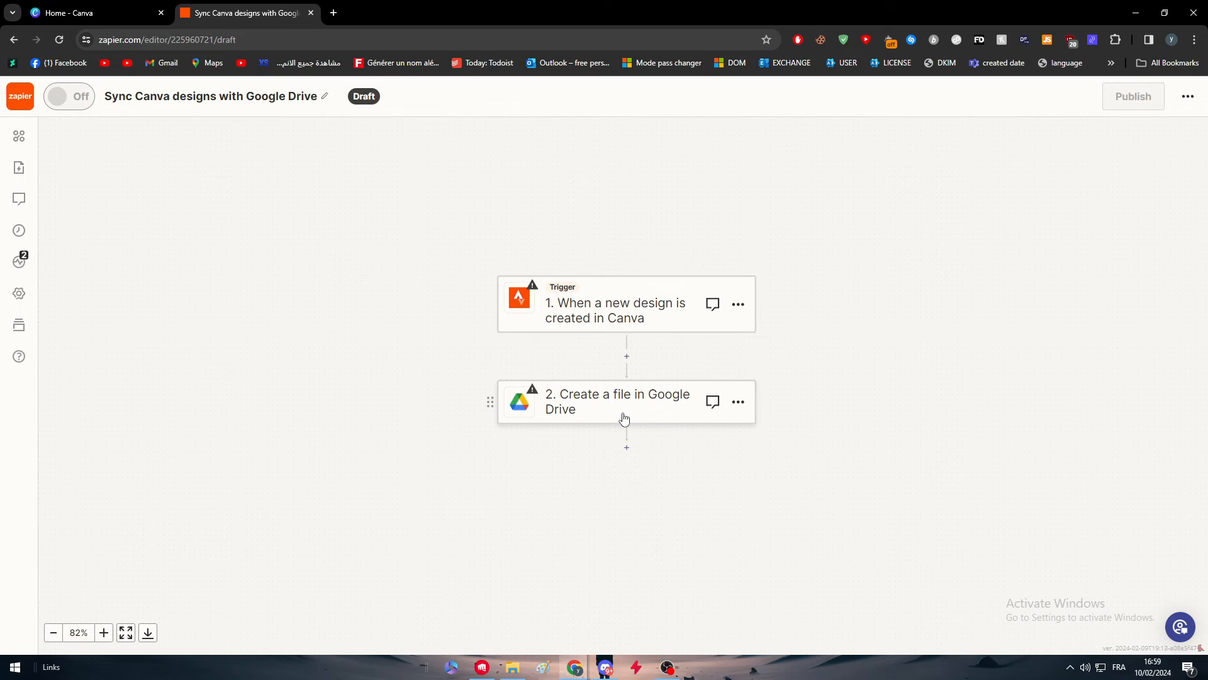
mouse_move(569, 426)
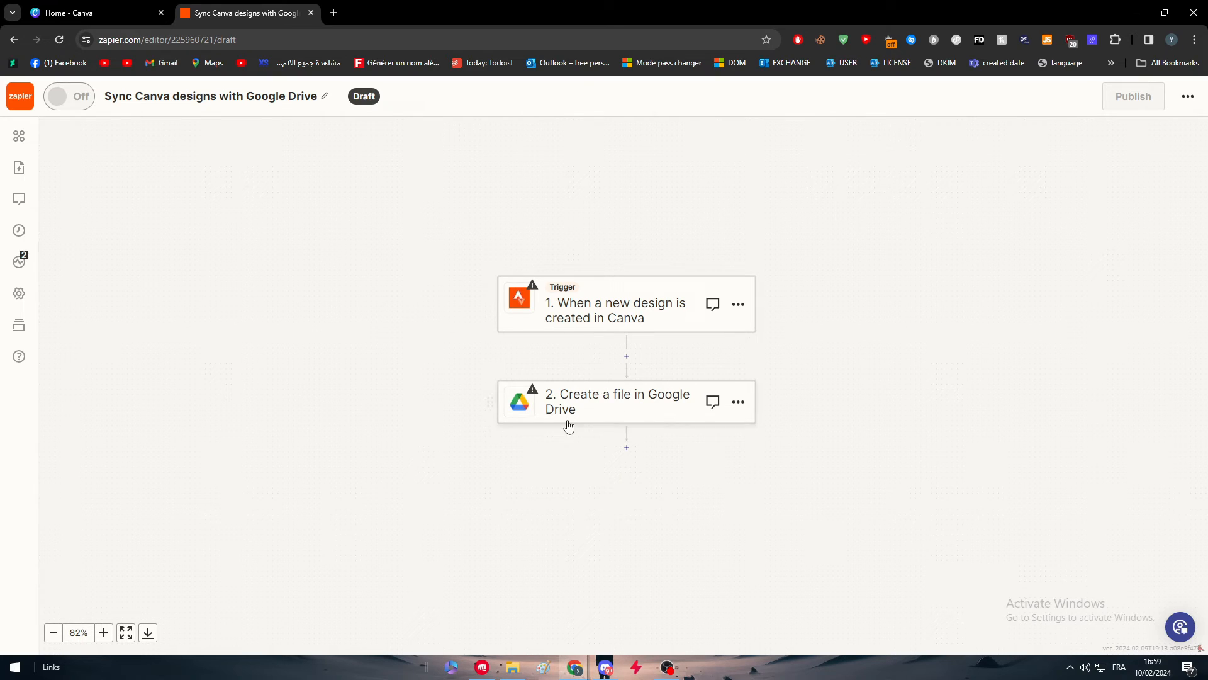
- Connect a Google Drive account to the create-file step and choose My Google Drive as its drive
click(617, 401)
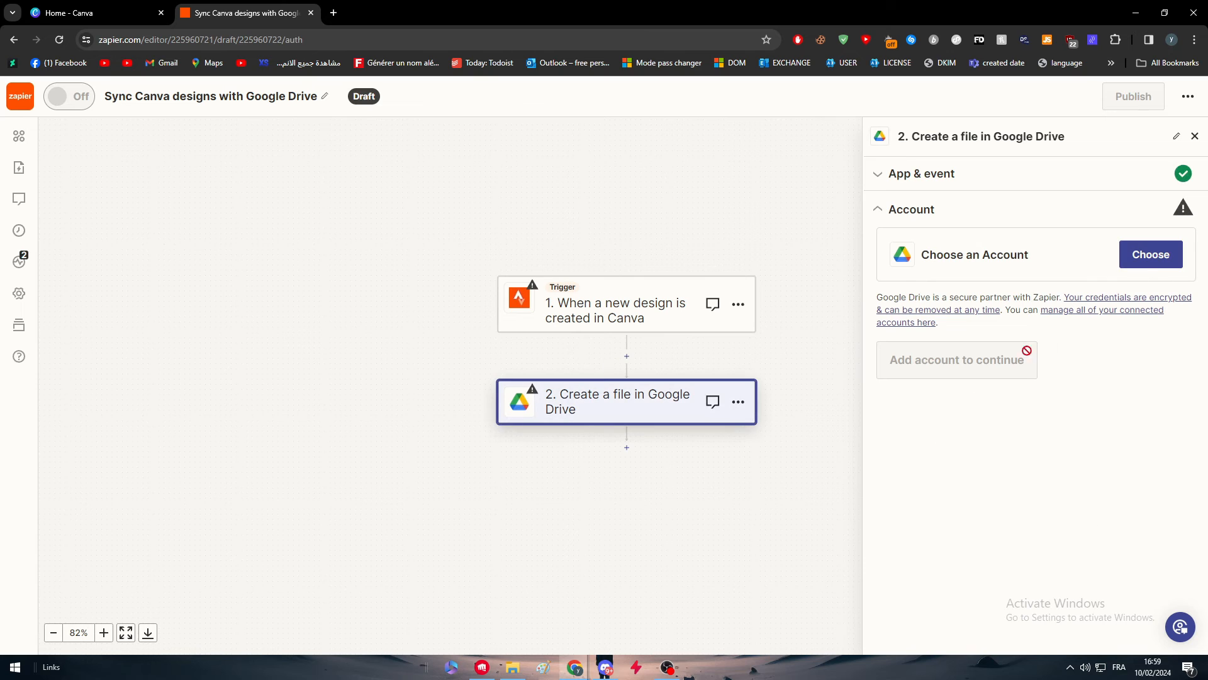
click(1151, 254)
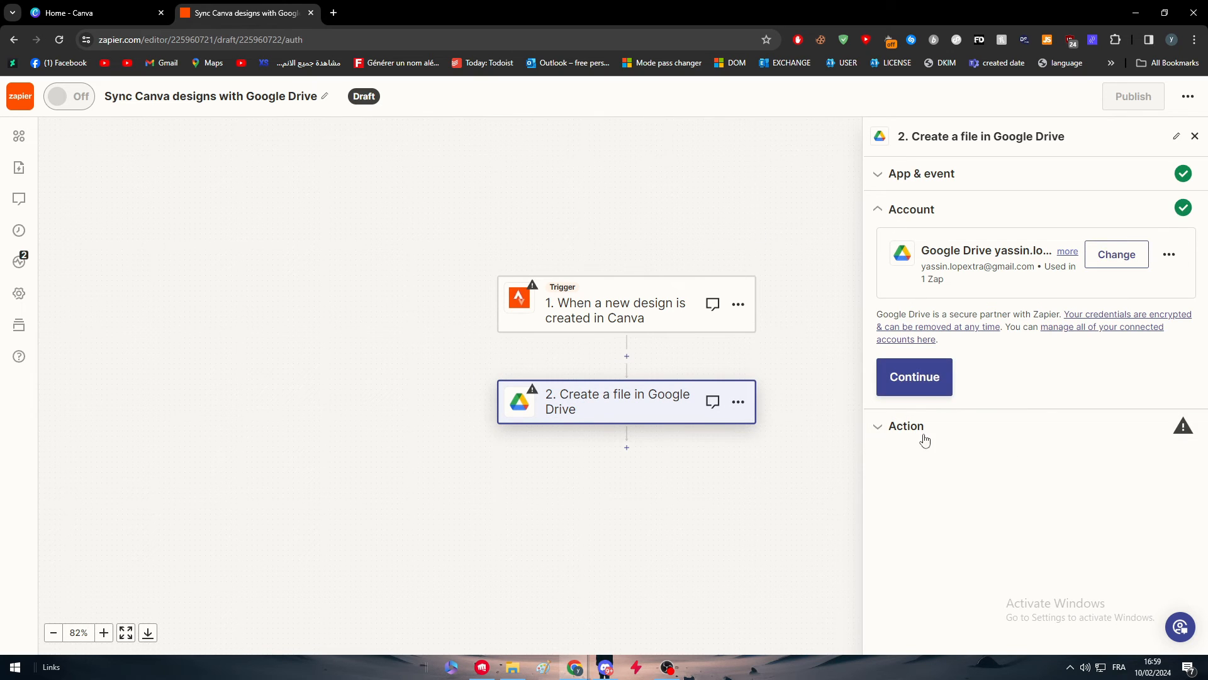
click(913, 377)
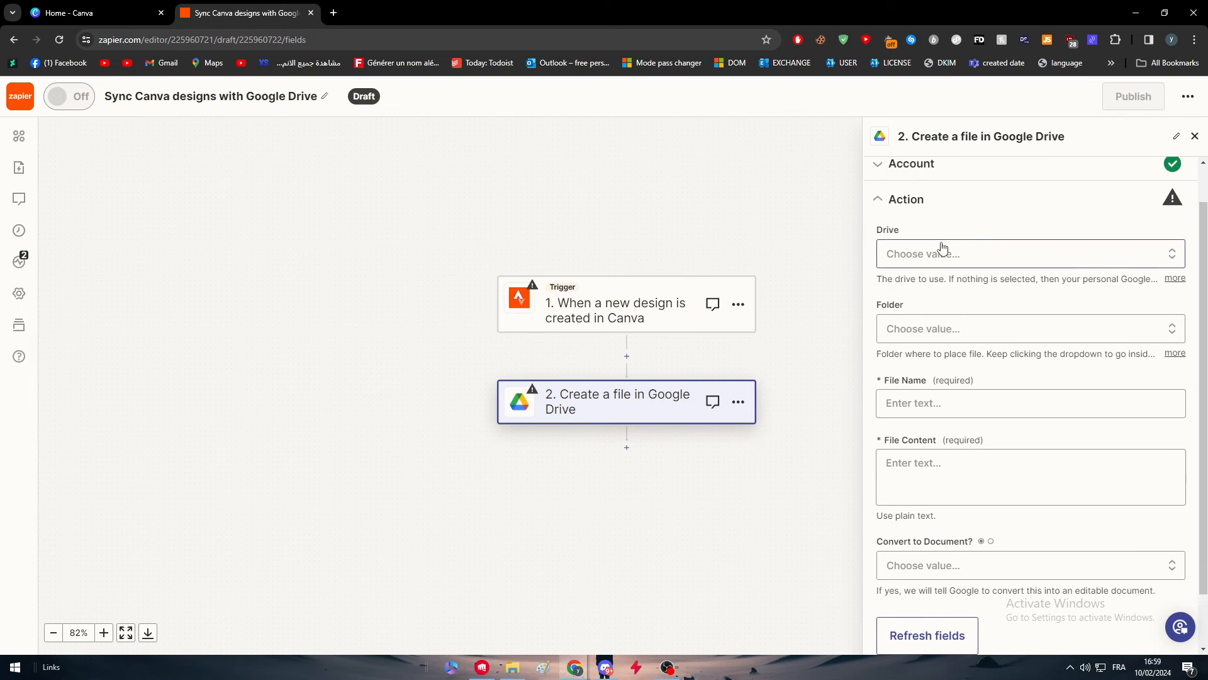
click(1030, 254)
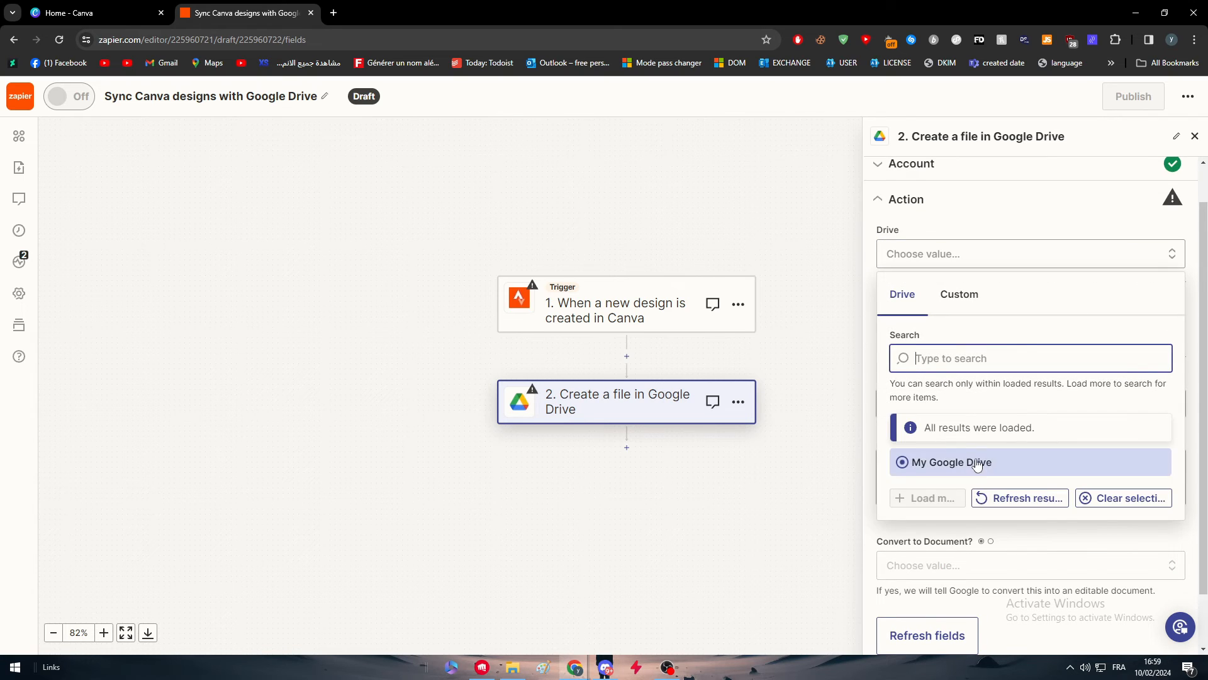
click(951, 462)
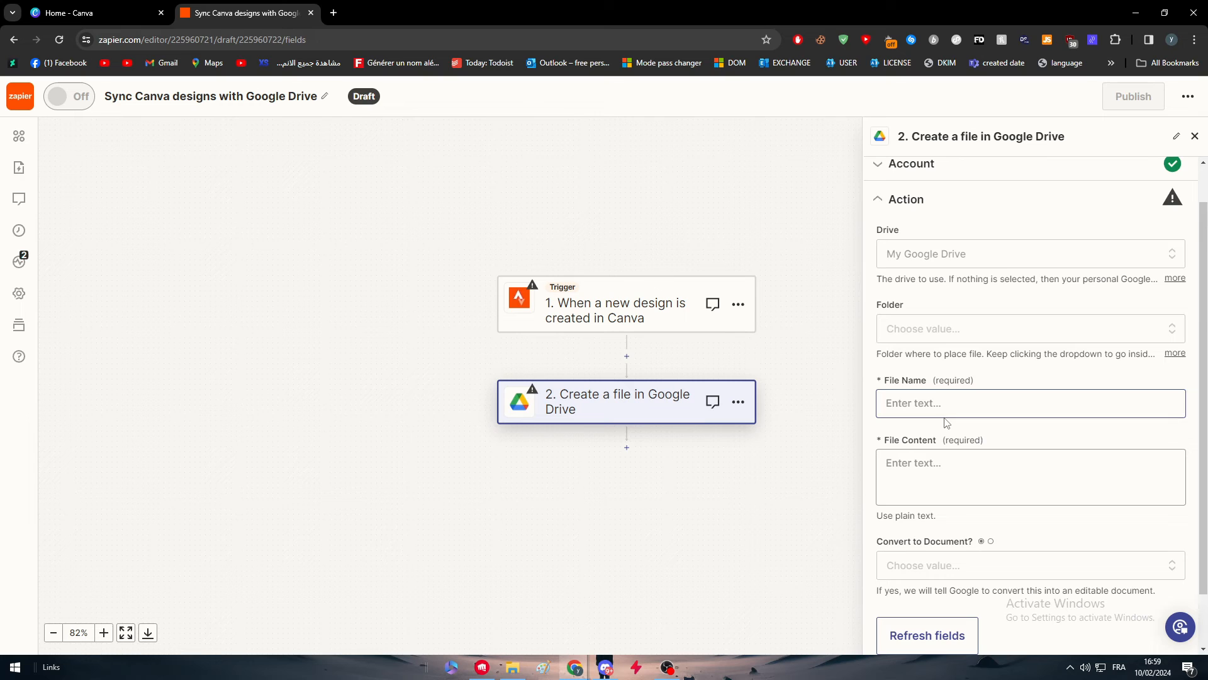
click(1031, 403)
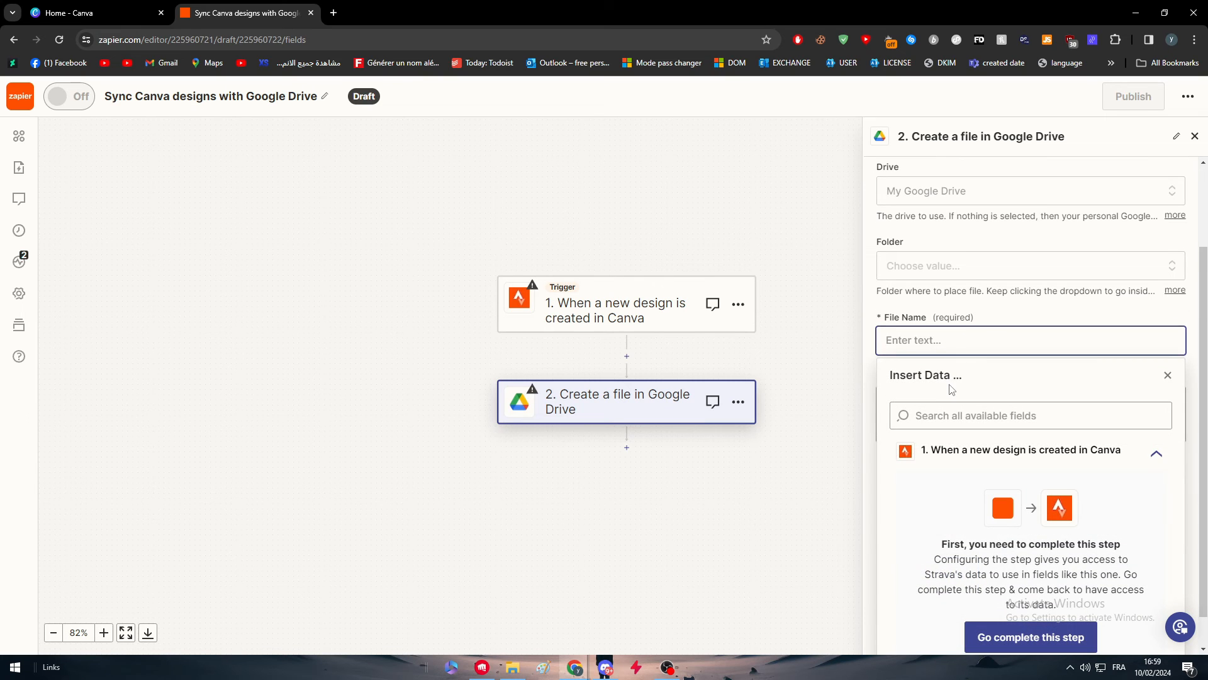
mouse_move(972, 449)
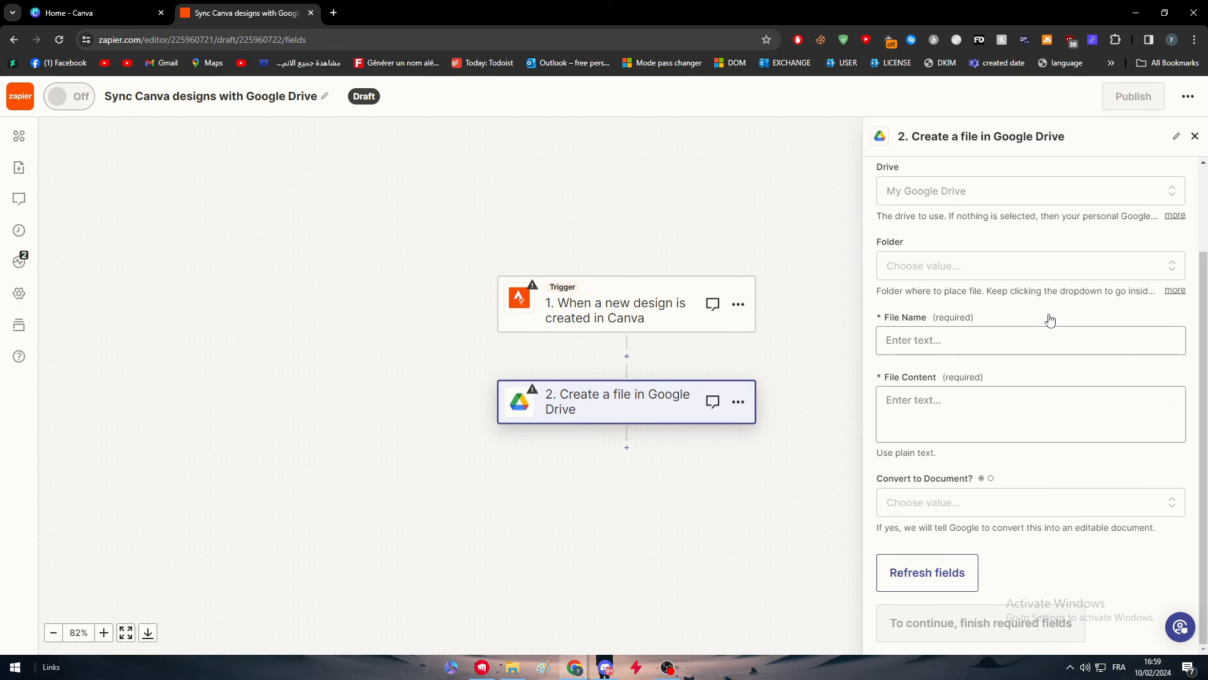
mouse_move(1115, 455)
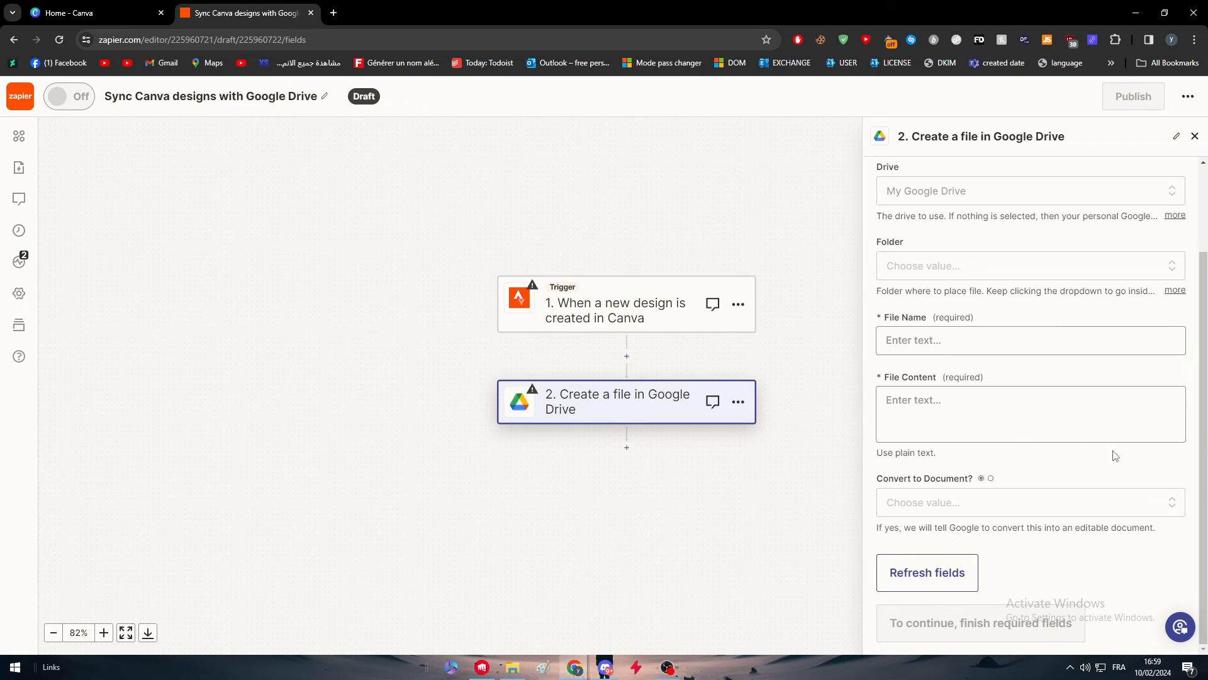
mouse_move(1051, 476)
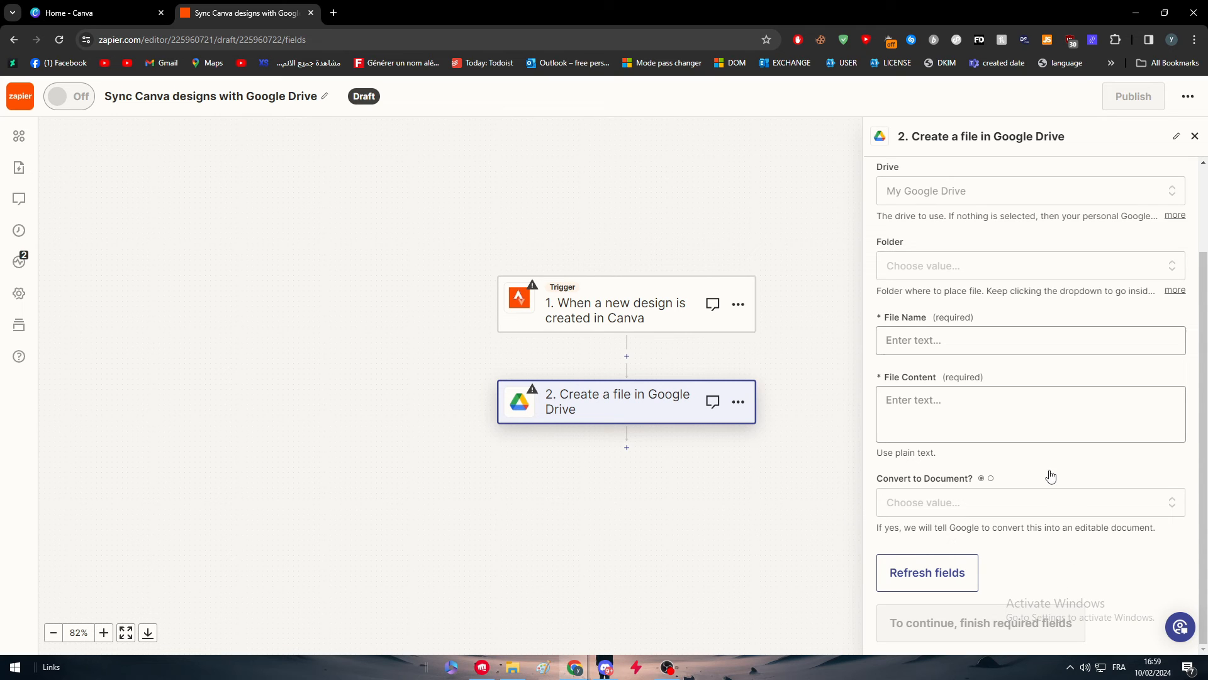
mouse_move(1047, 628)
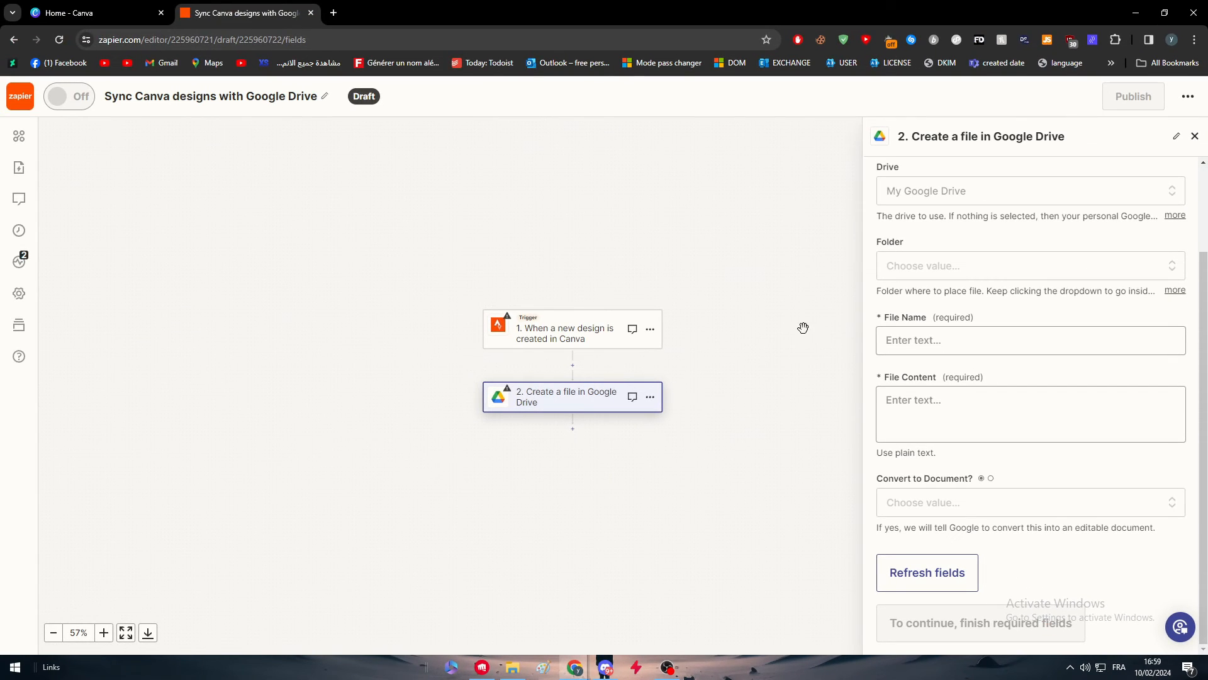
- Close the step settings and save the unpublished Zap as a draft rather than discarding it
click(1196, 136)
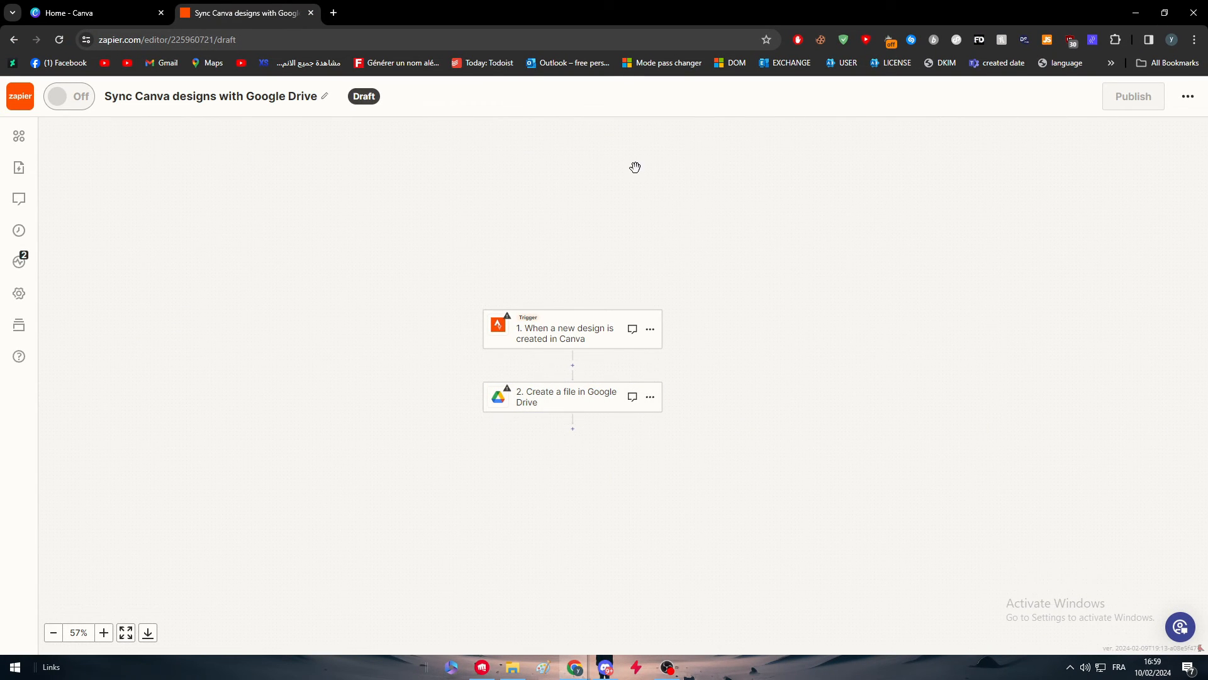
mouse_move(574, 459)
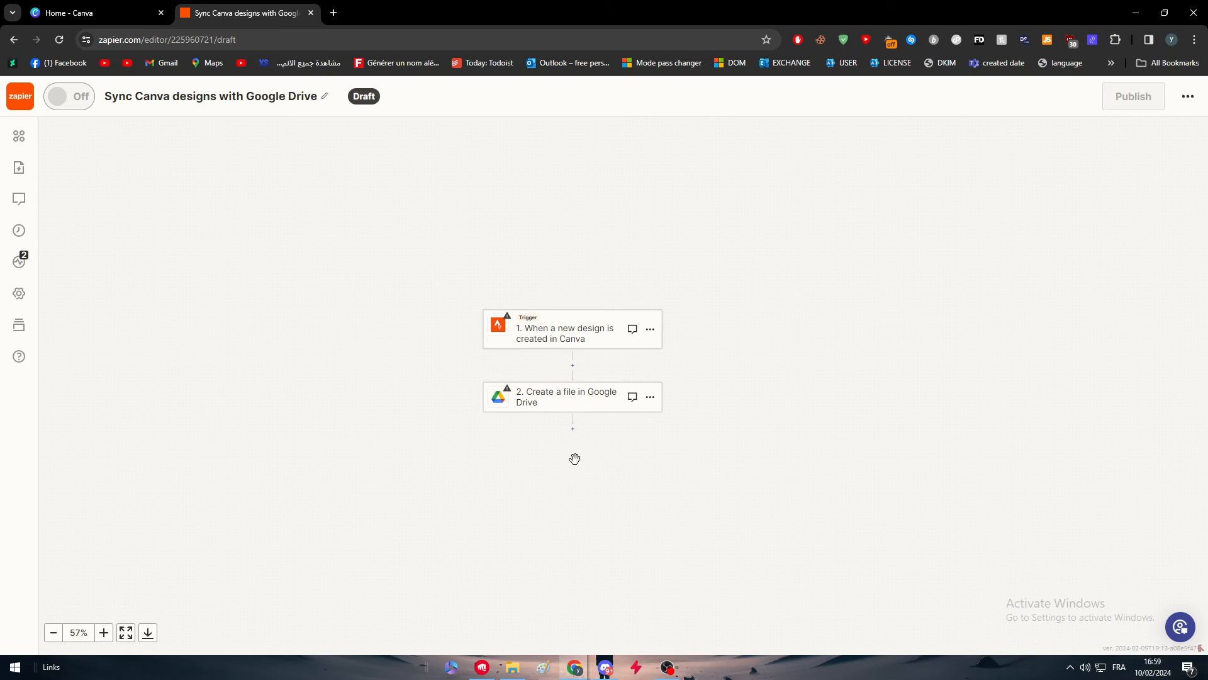
mouse_move(1002, 117)
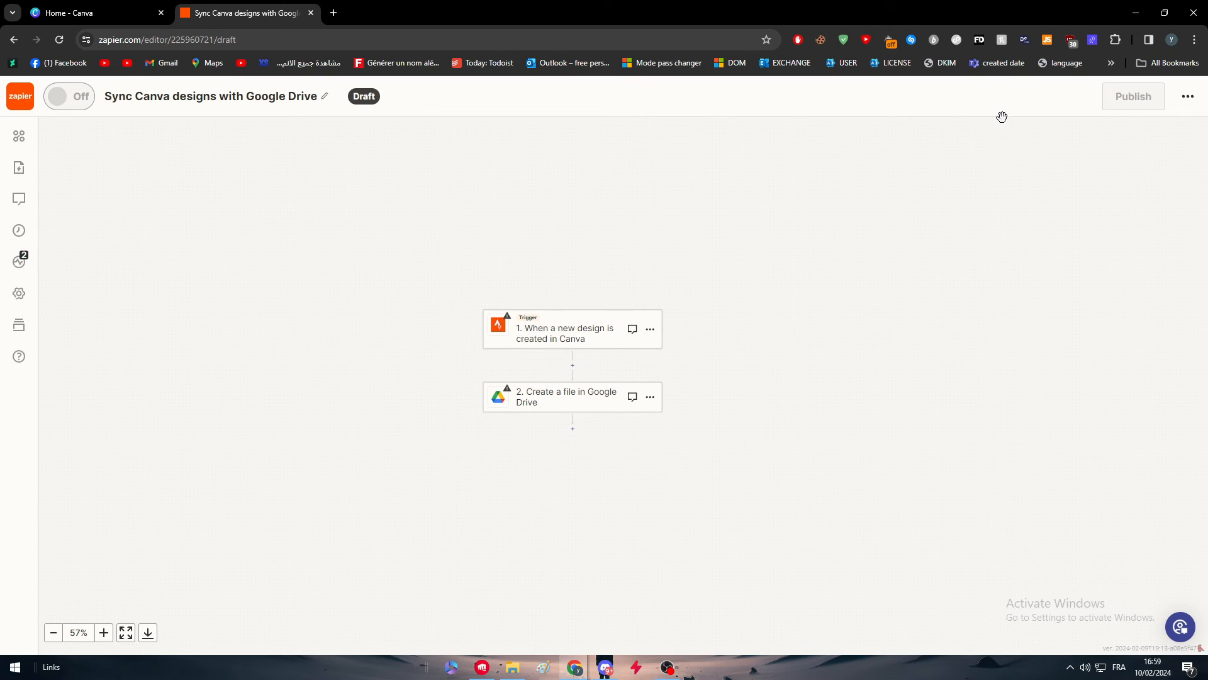
click(104, 632)
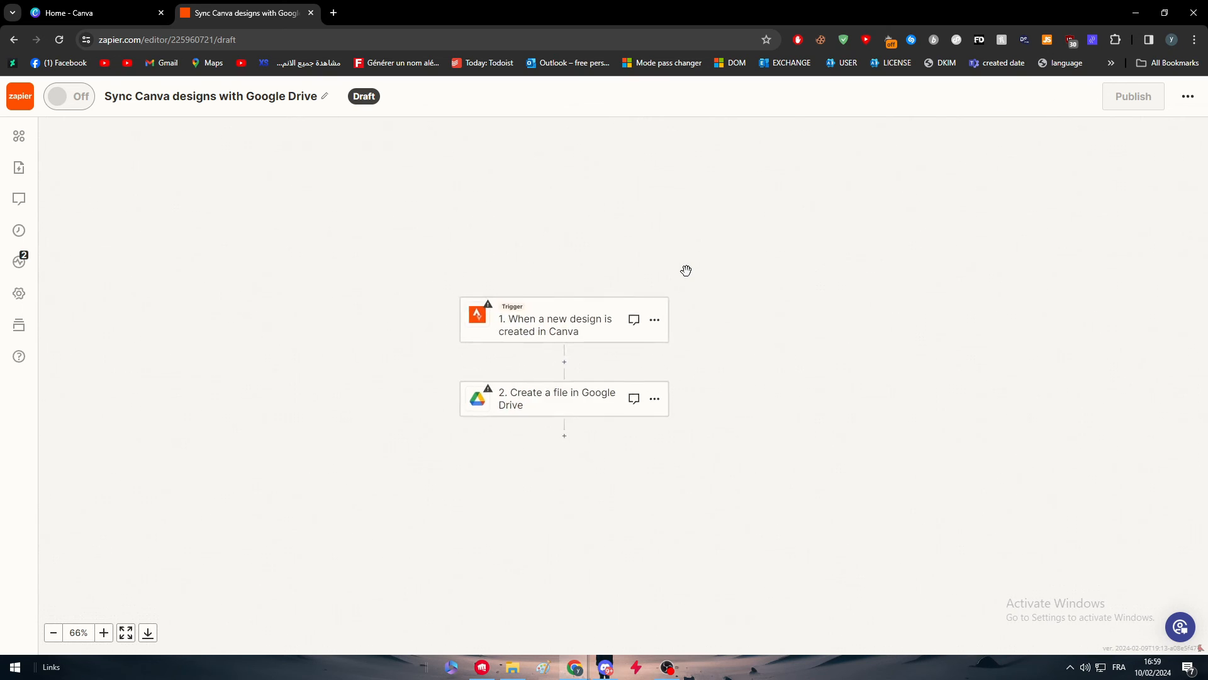
click(103, 632)
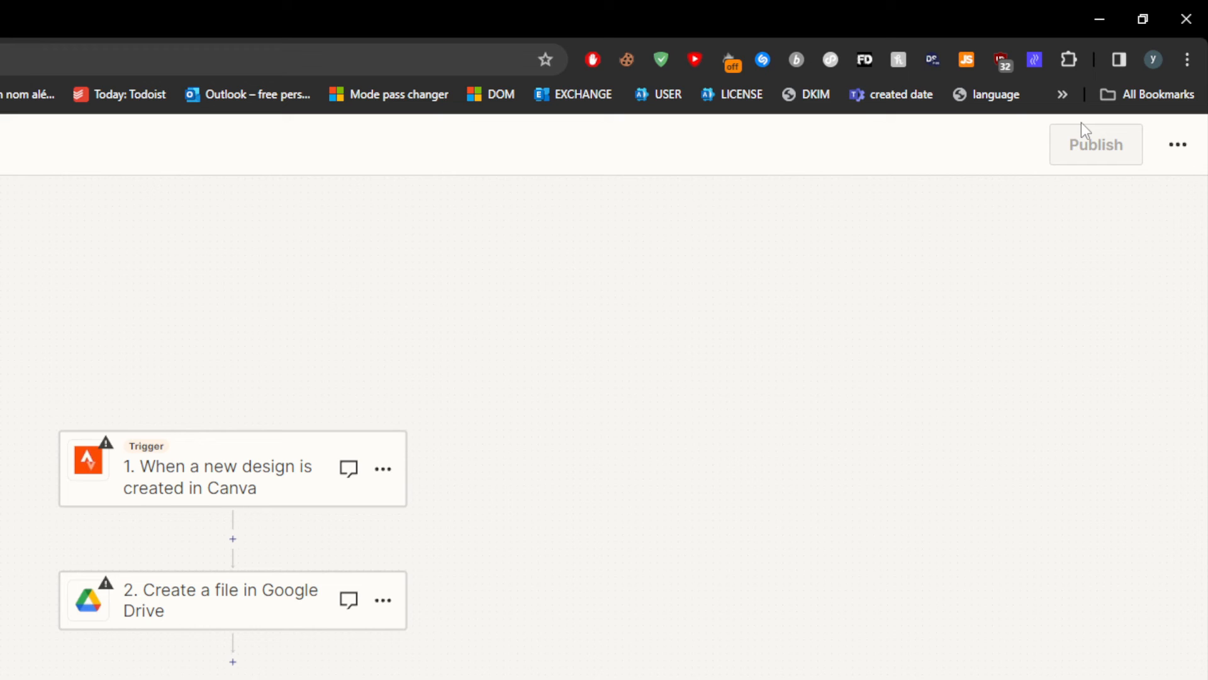
mouse_move(1009, 146)
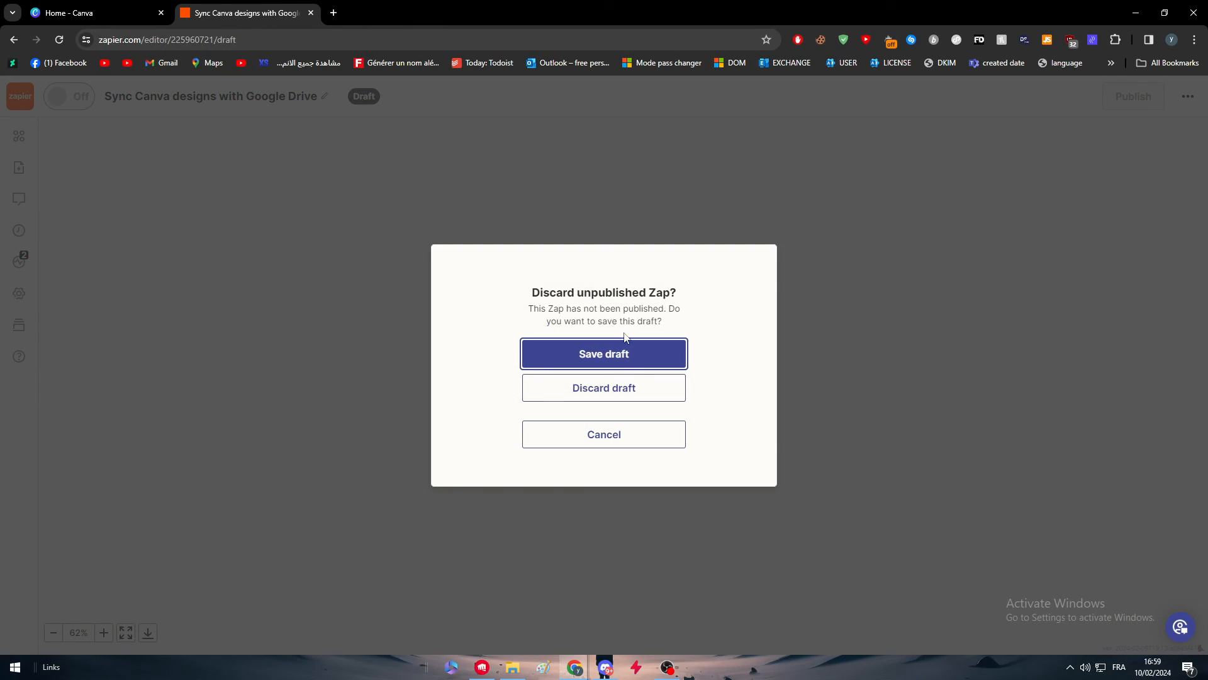
click(604, 353)
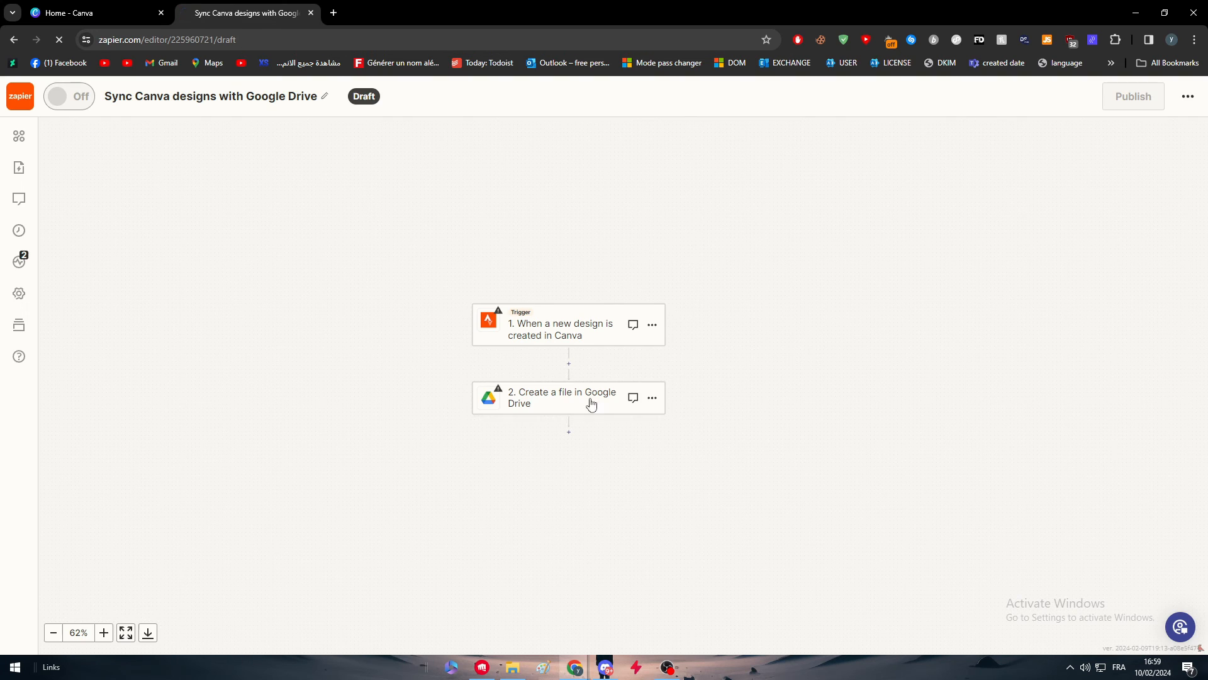